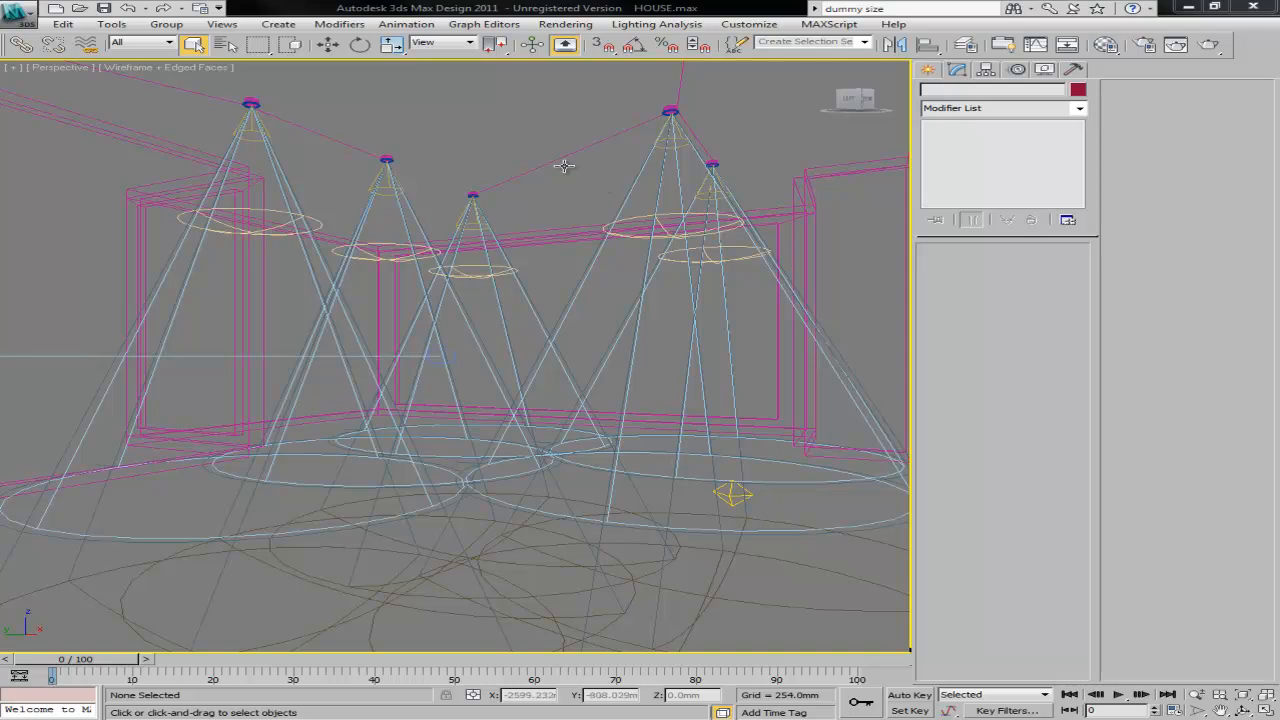
mouse_move(528, 188)
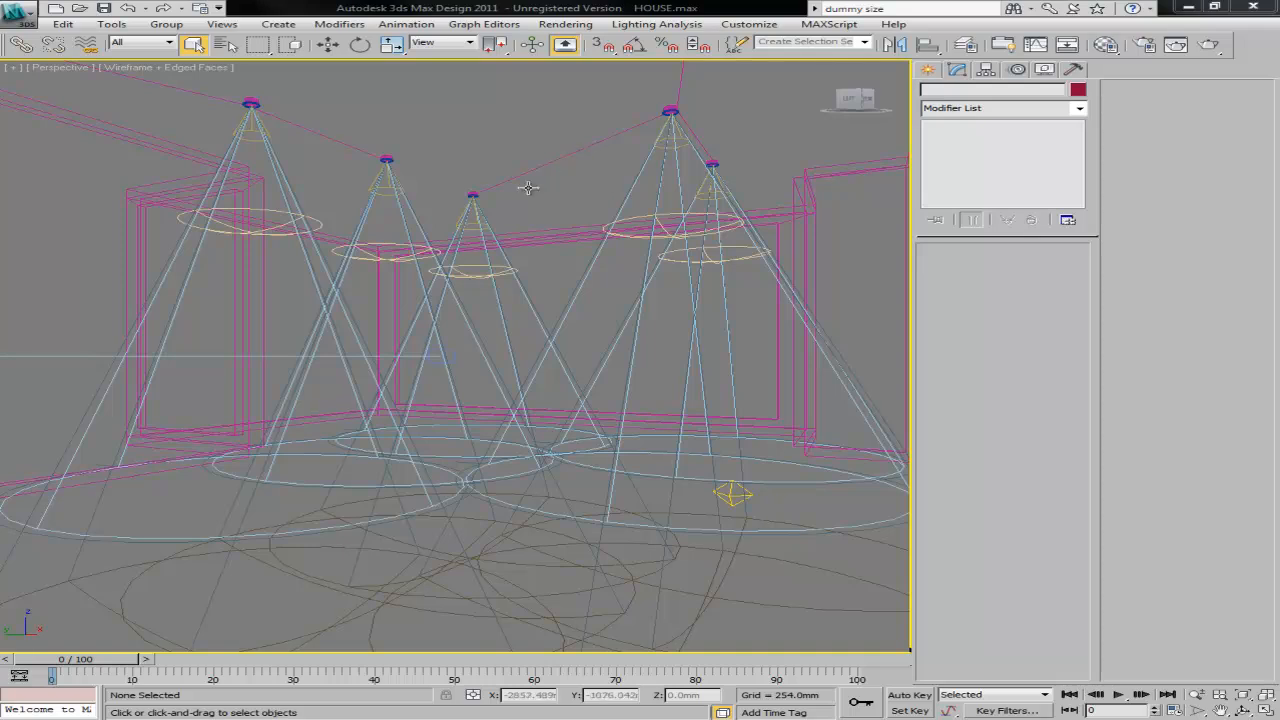
mouse_move(485, 238)
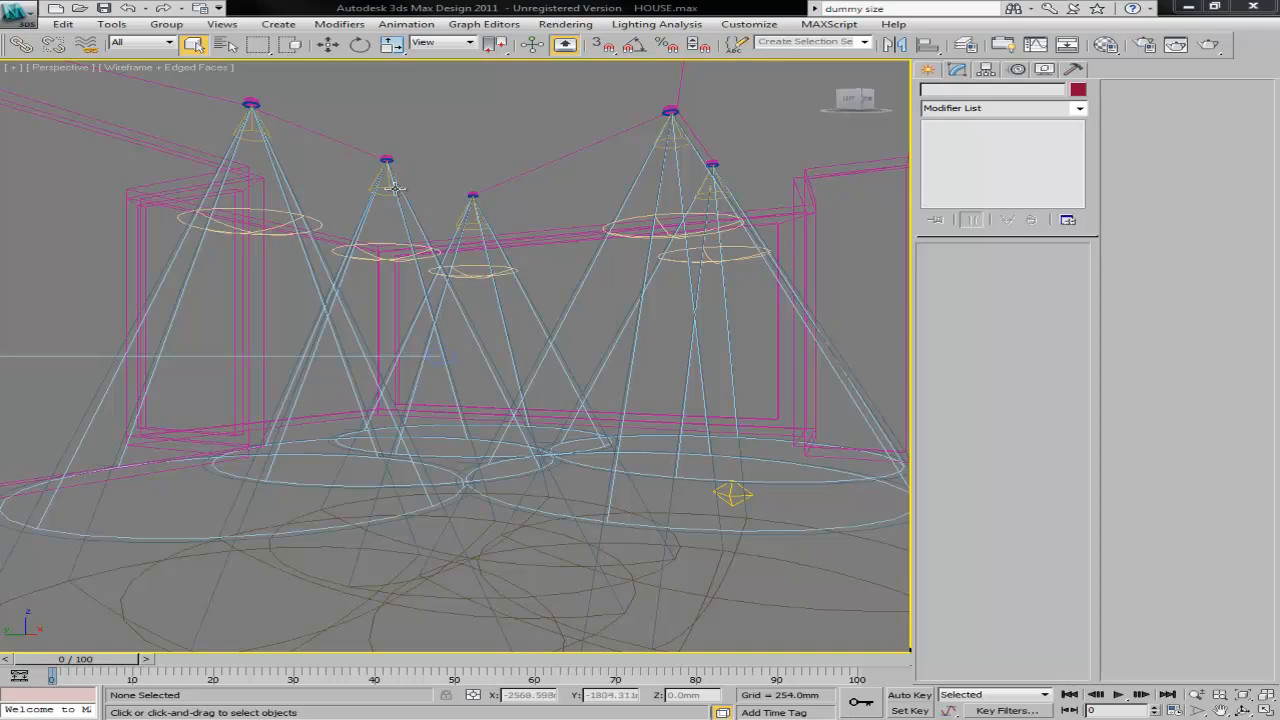
Step: Select the Fspot001 spotlight and browse the Animation > Wire Parameters submenu
click(472, 210)
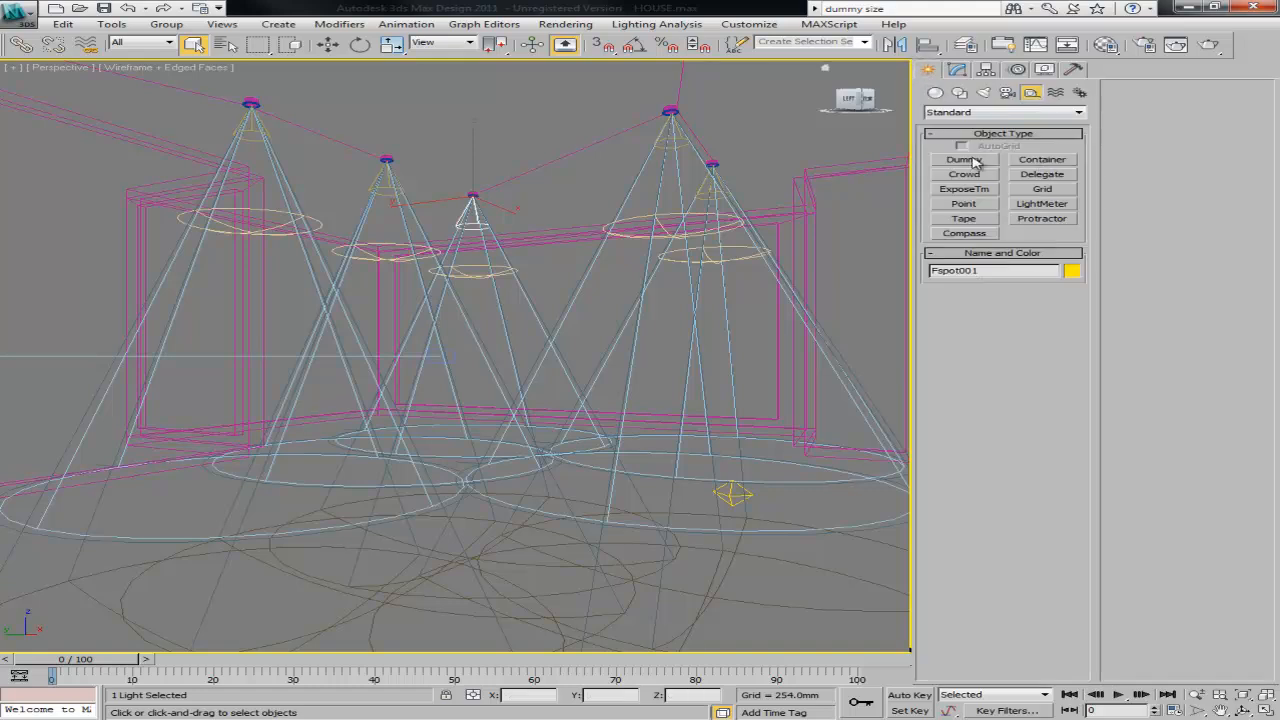
click(405, 23)
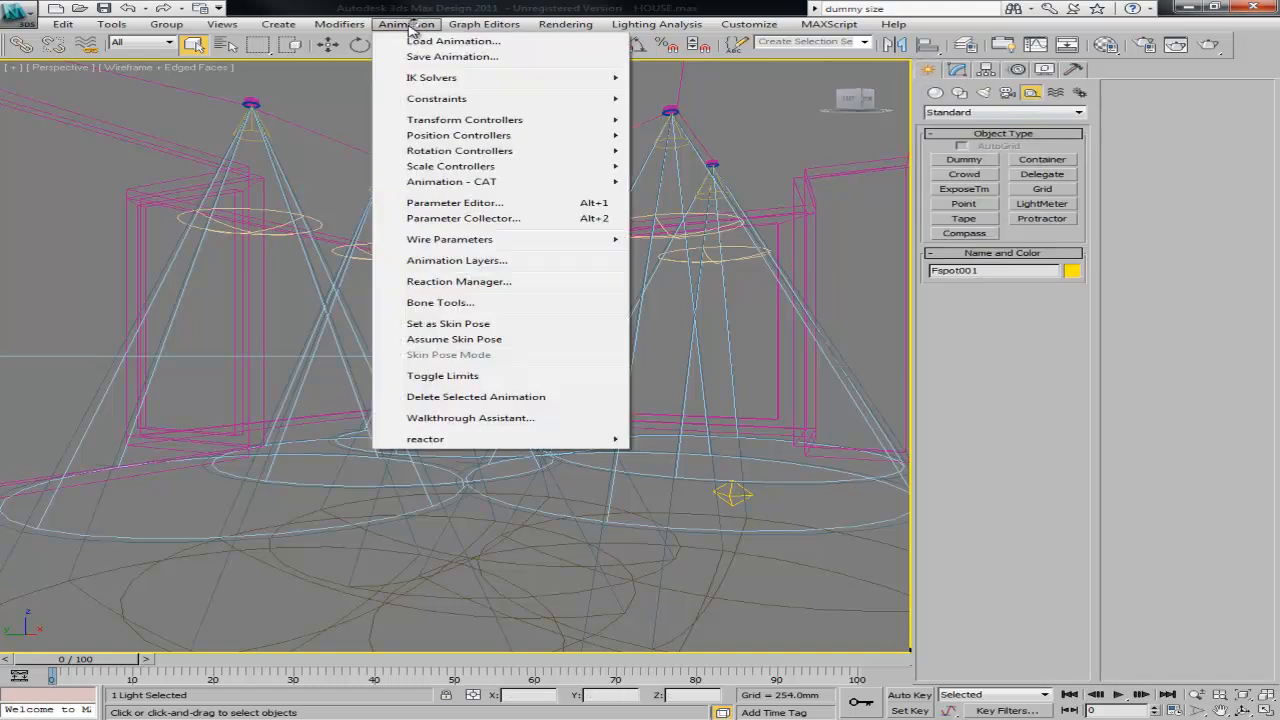
mouse_move(454, 202)
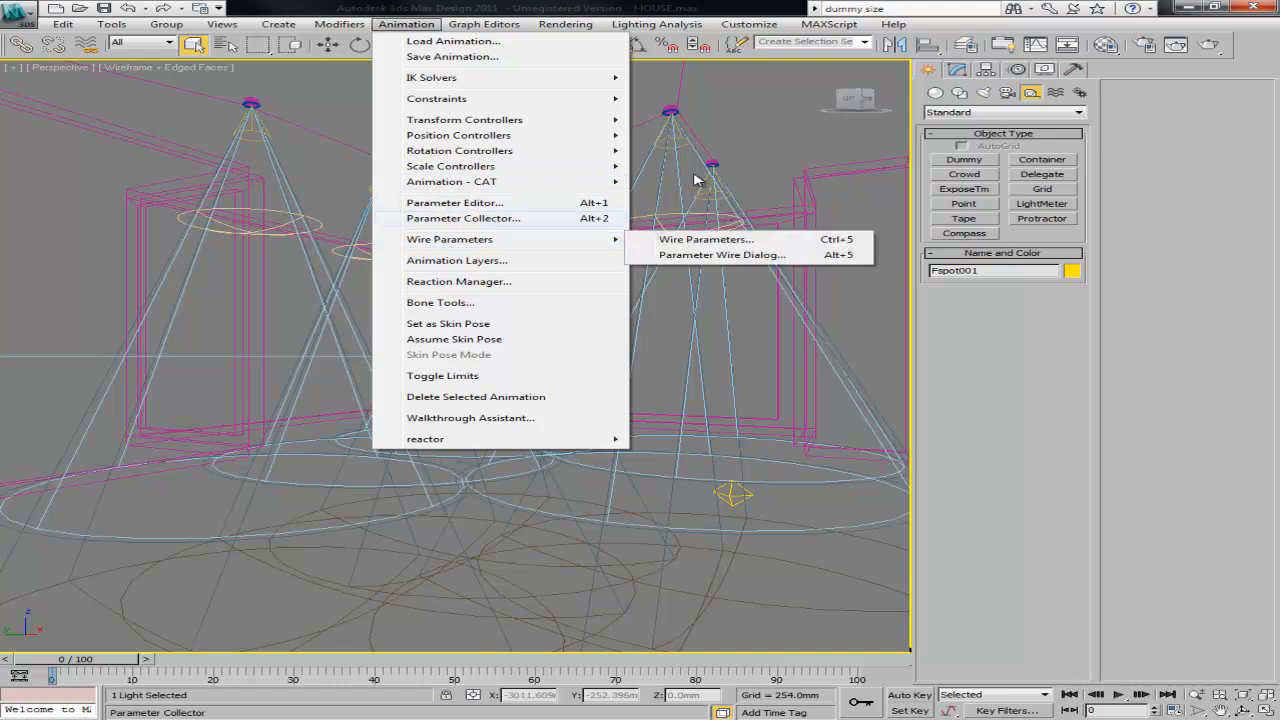
mouse_move(981, 175)
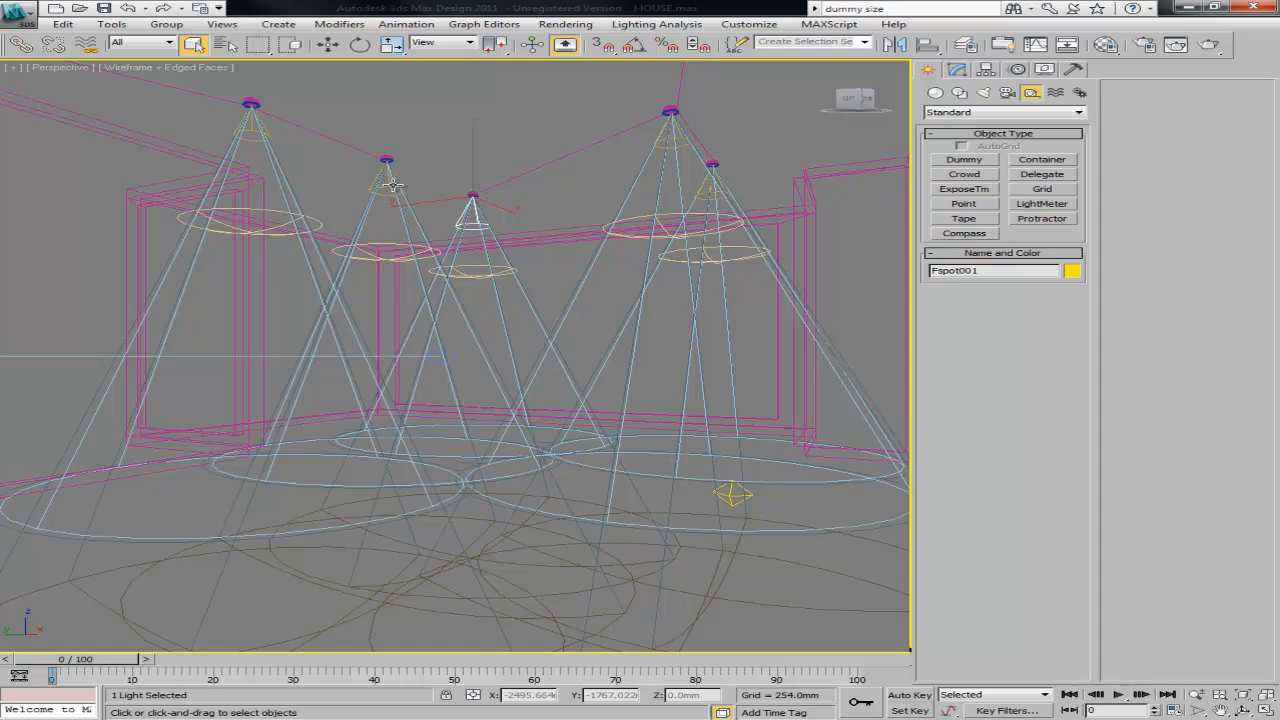
mouse_move(470, 215)
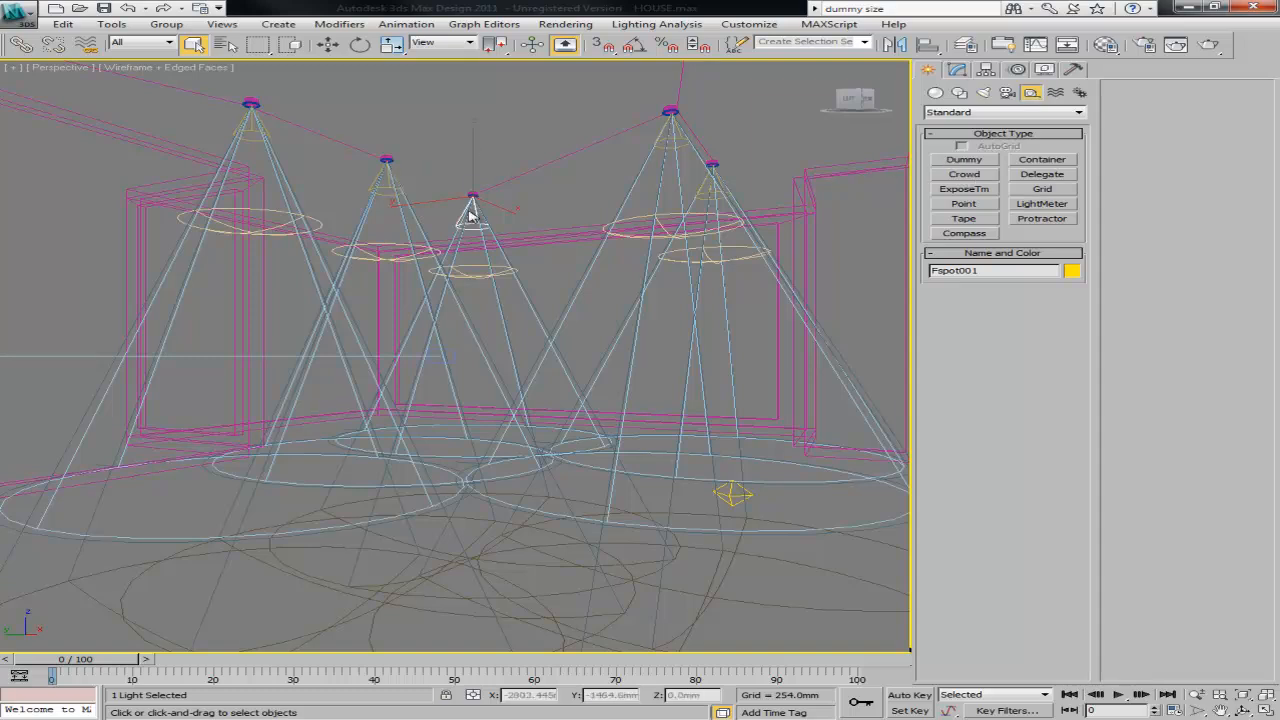
Step: Create the Dummy001 helper among the spotlight cones and show its Modify panel settings
click(963, 159)
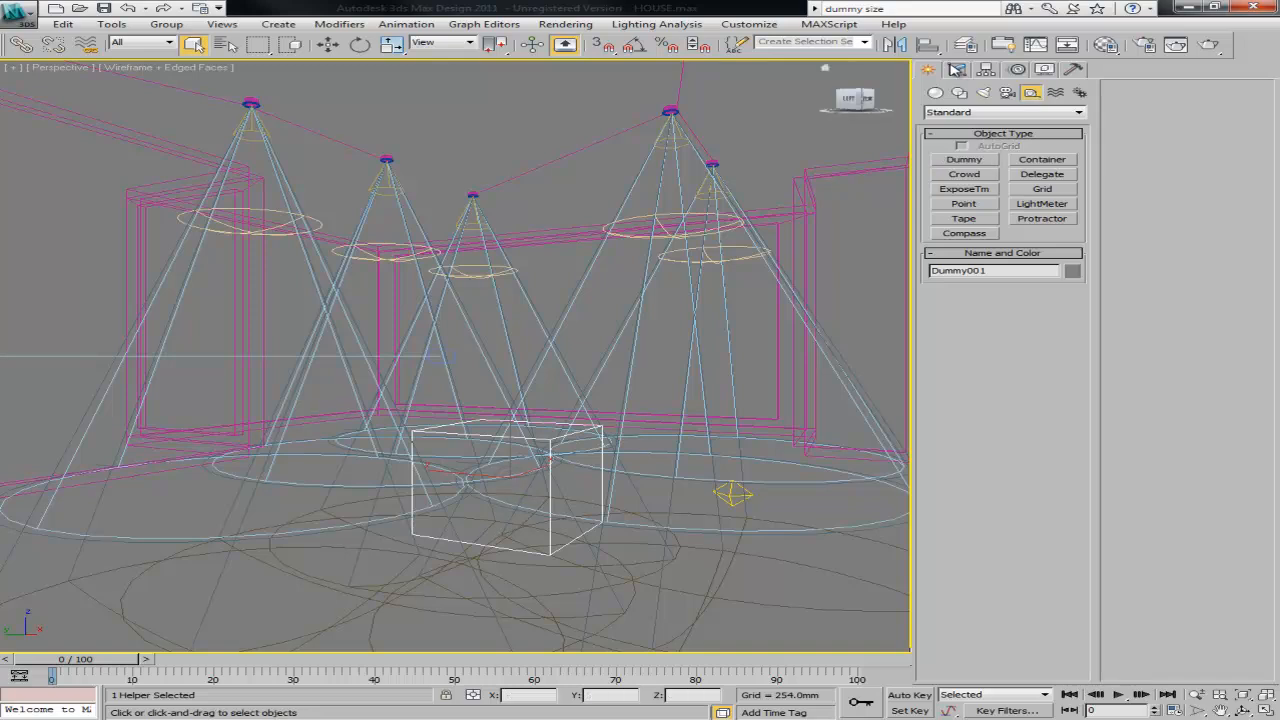
click(957, 69)
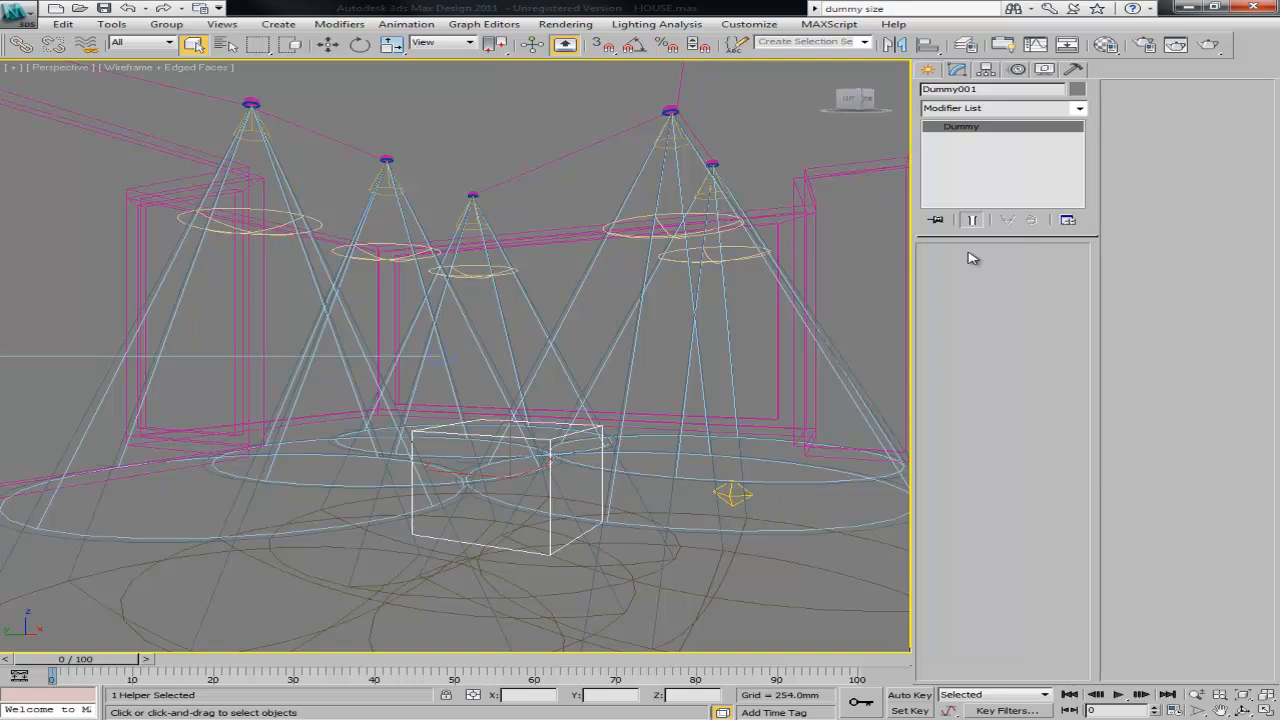
Step: Open the Parameter Editor, move it aside, and add float spinner attribute Param3 to Dummy001
click(405, 23)
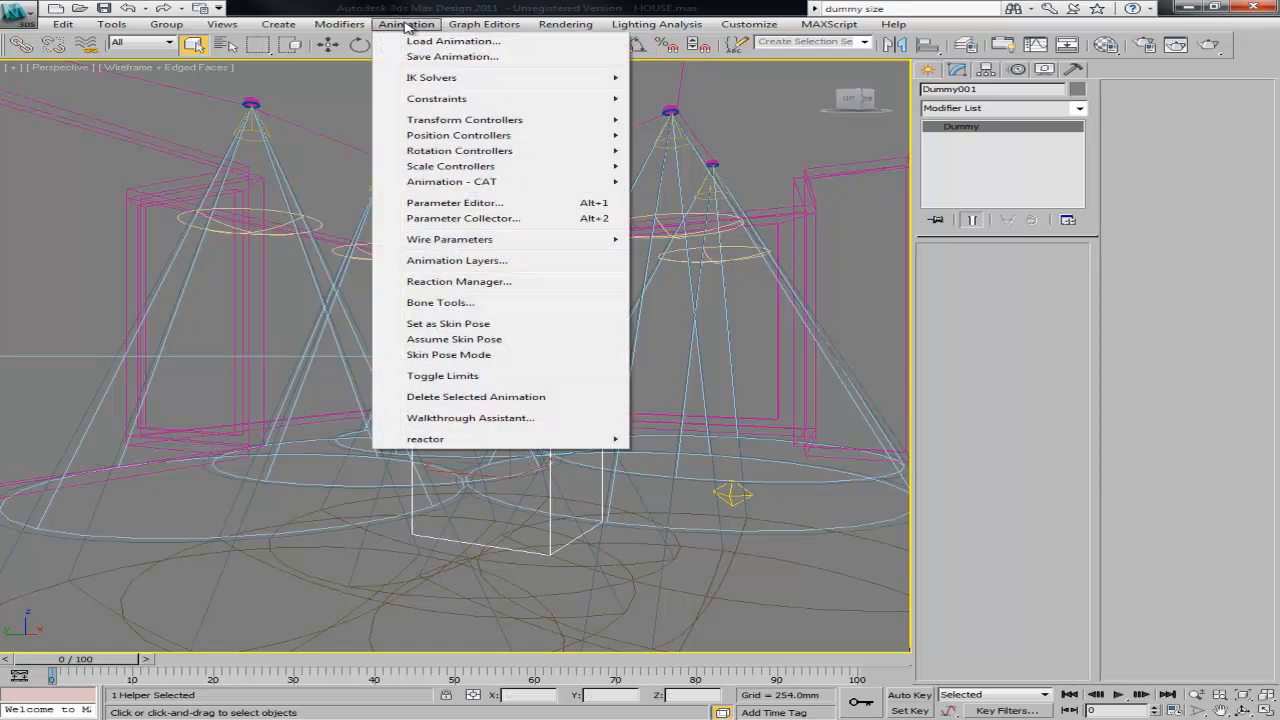
mouse_move(454, 202)
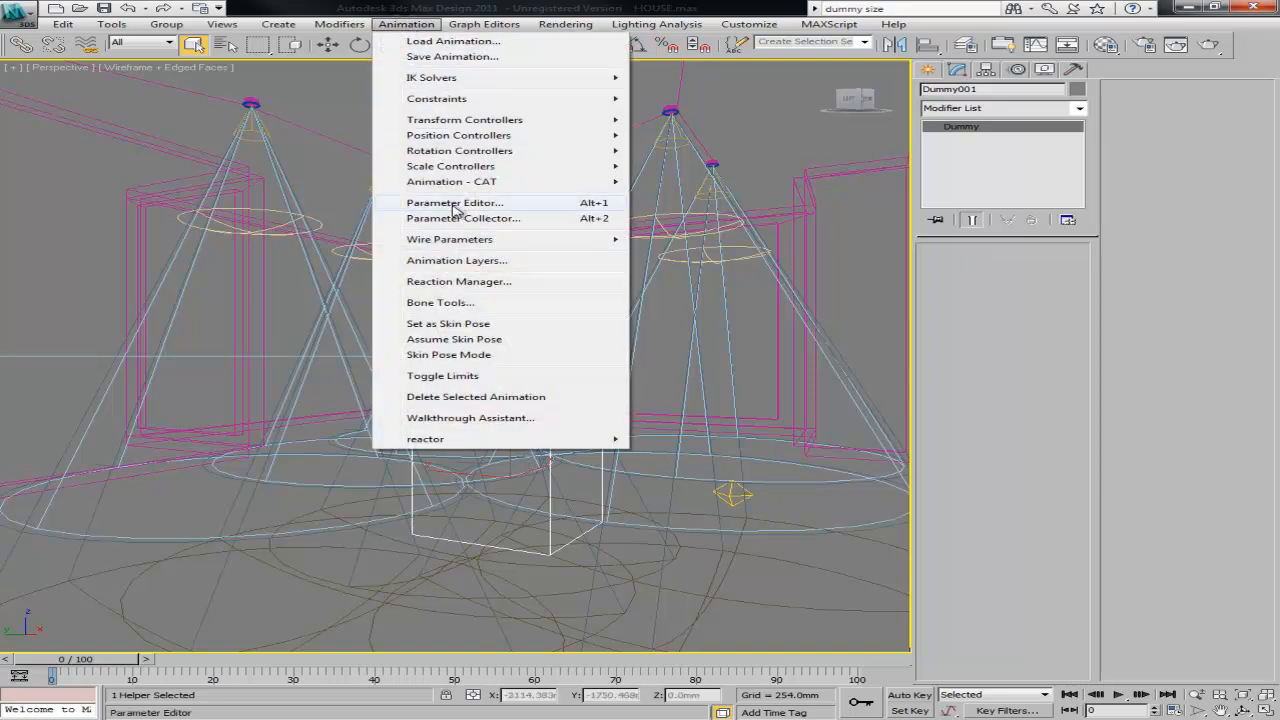
click(454, 202)
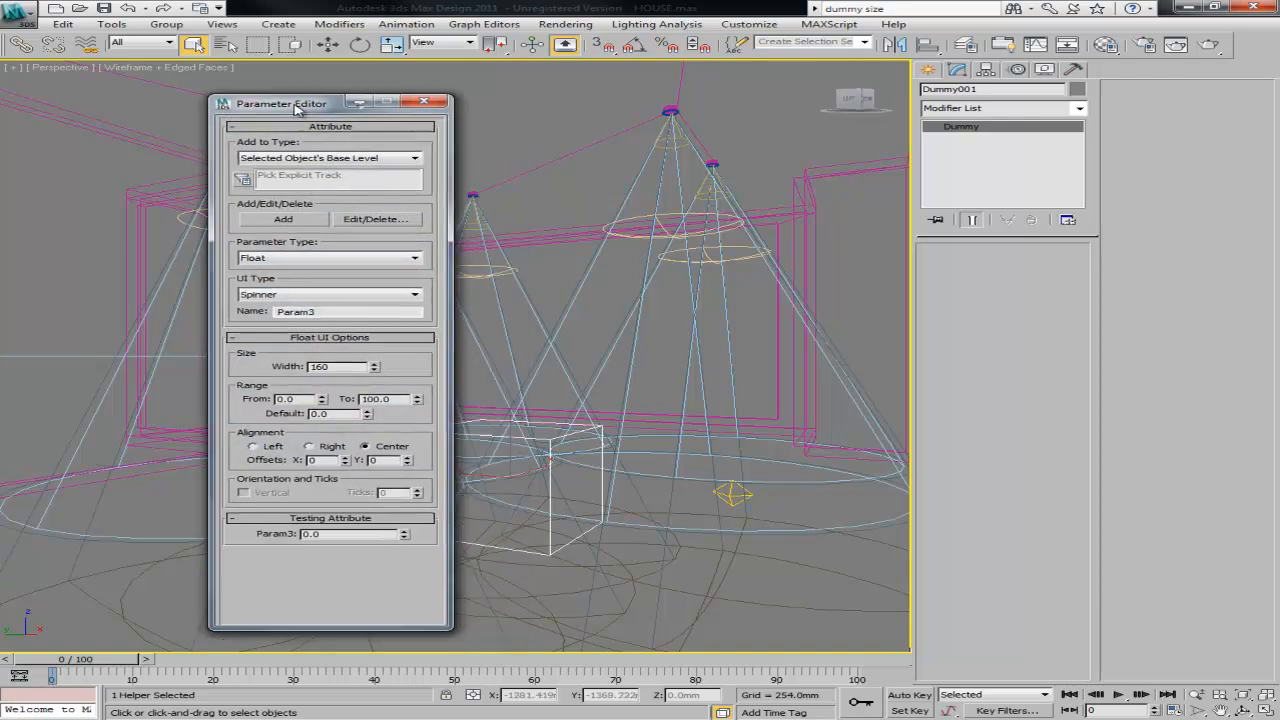
drag(295, 103, 262, 100)
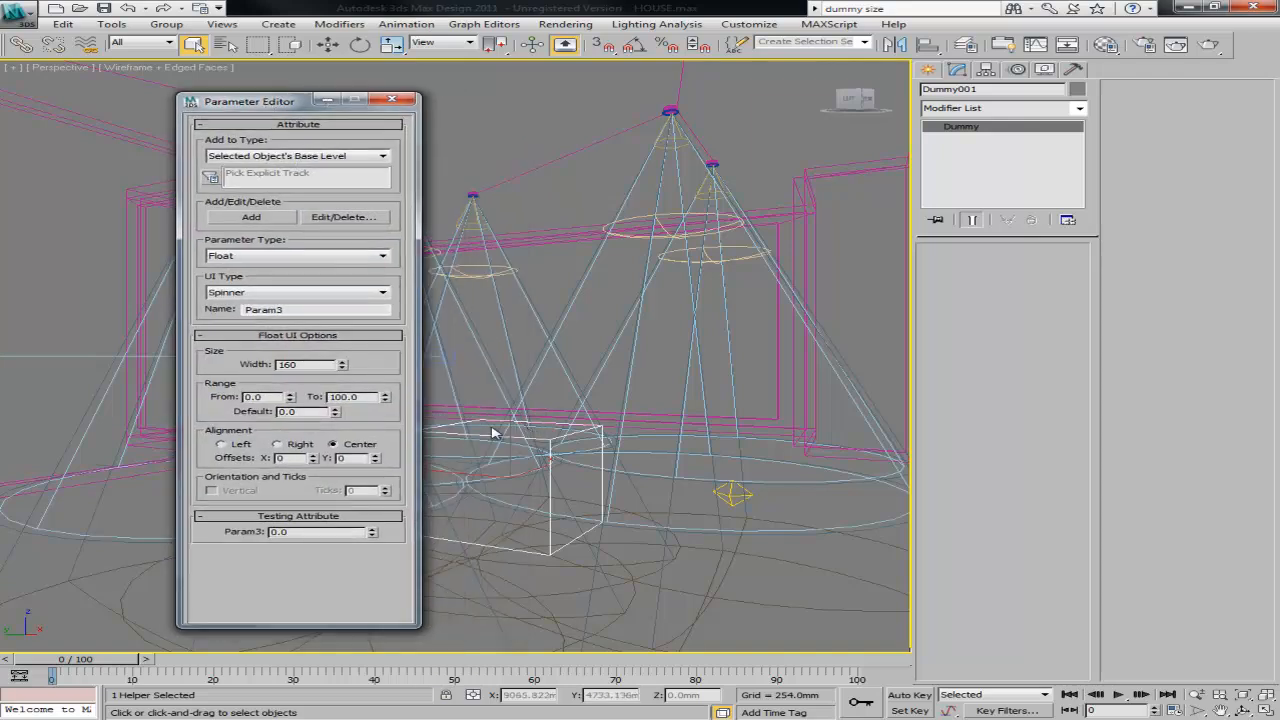
click(251, 217)
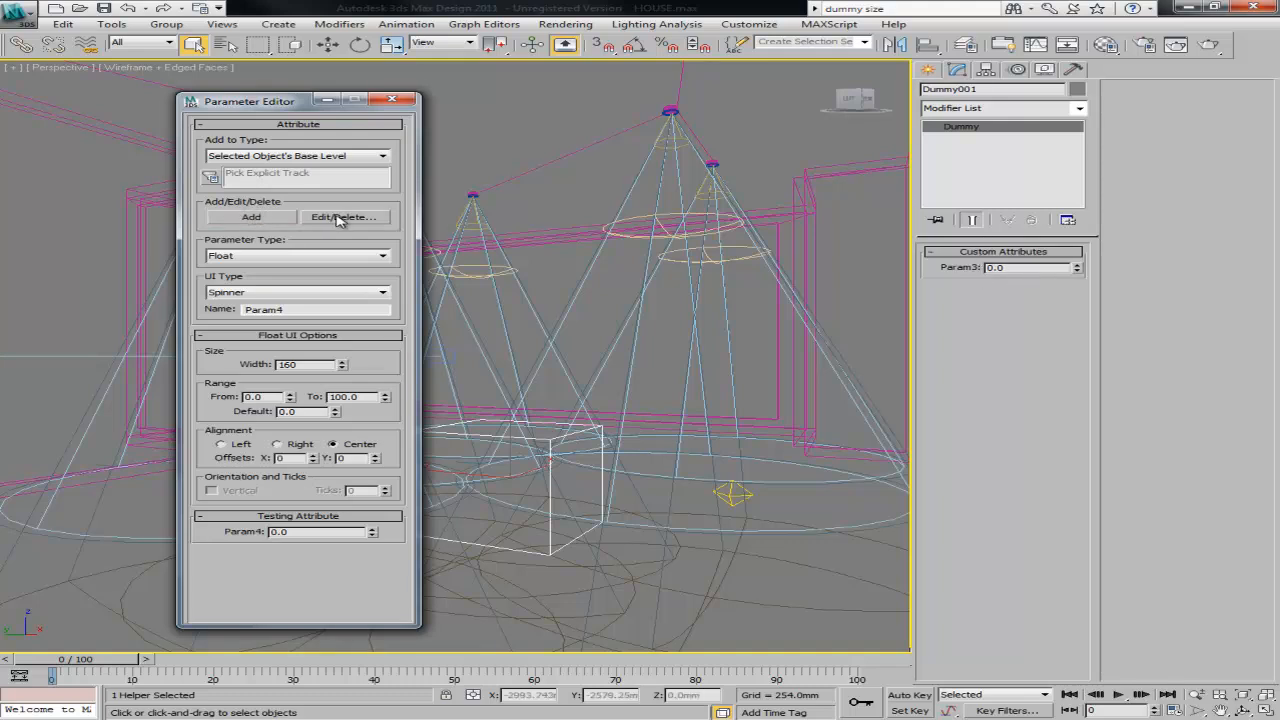
Step: Edit Param3 as a Spinner with a 0.1 minimum value
click(343, 217)
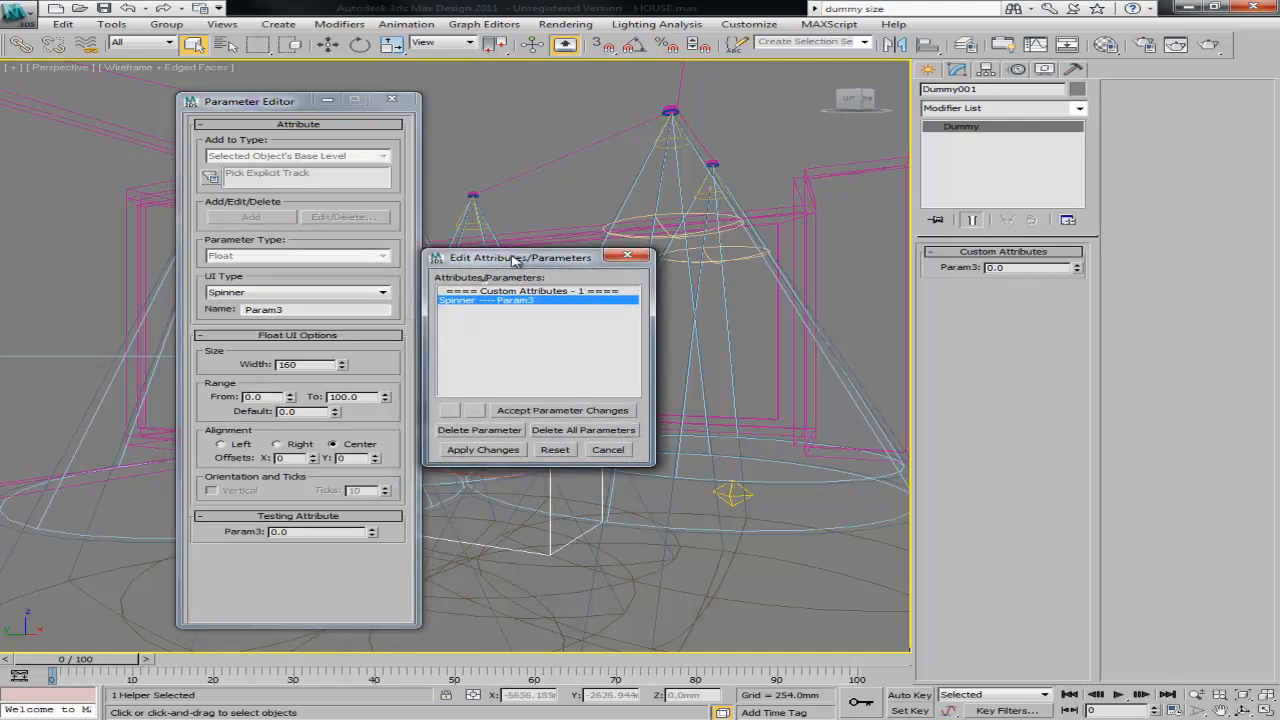
drag(520, 257, 520, 227)
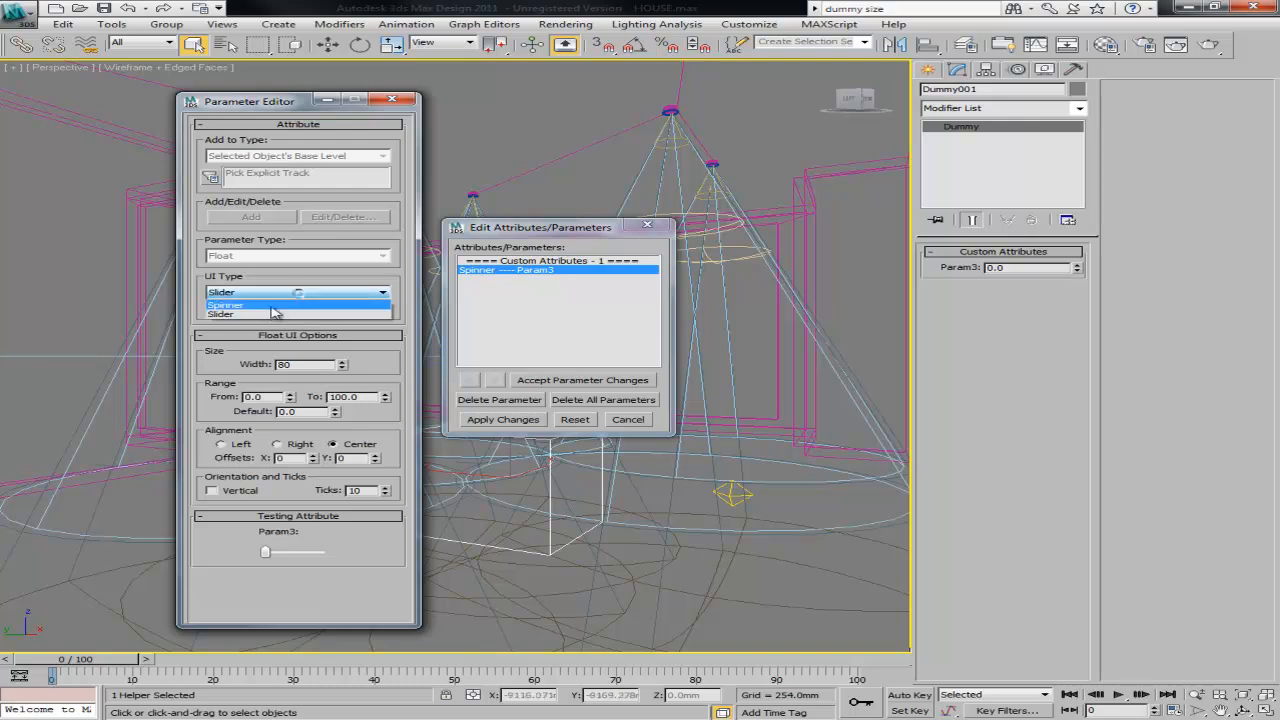
click(223, 305)
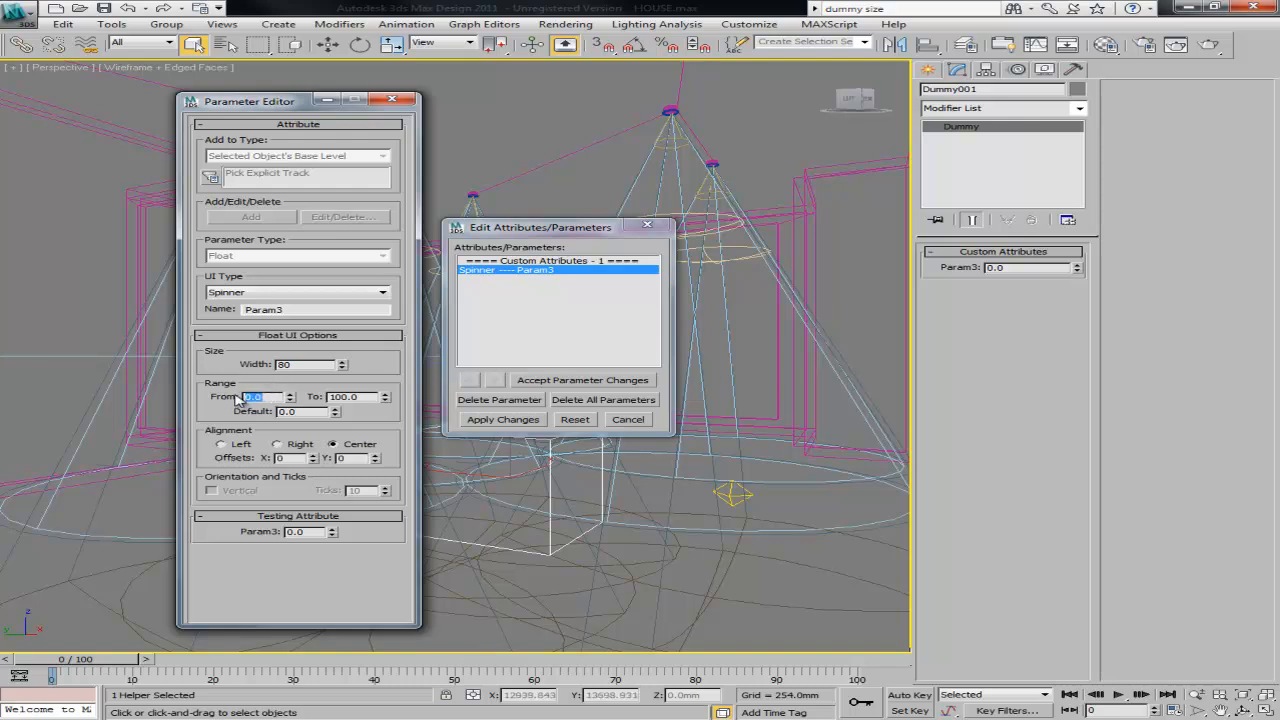
text(0.1)
click(353, 396)
text(180)
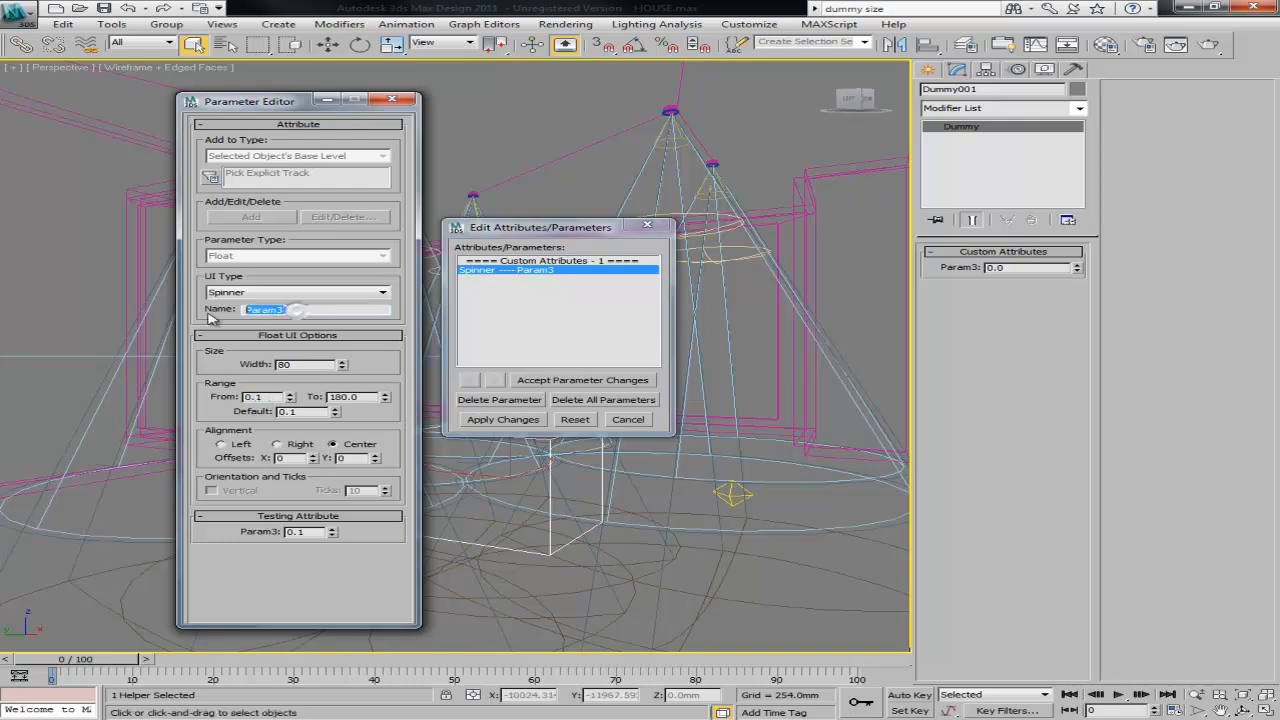
Step: Rename the attribute Hotspot/Beam, left-align it, and apply the changes
text(HOt)
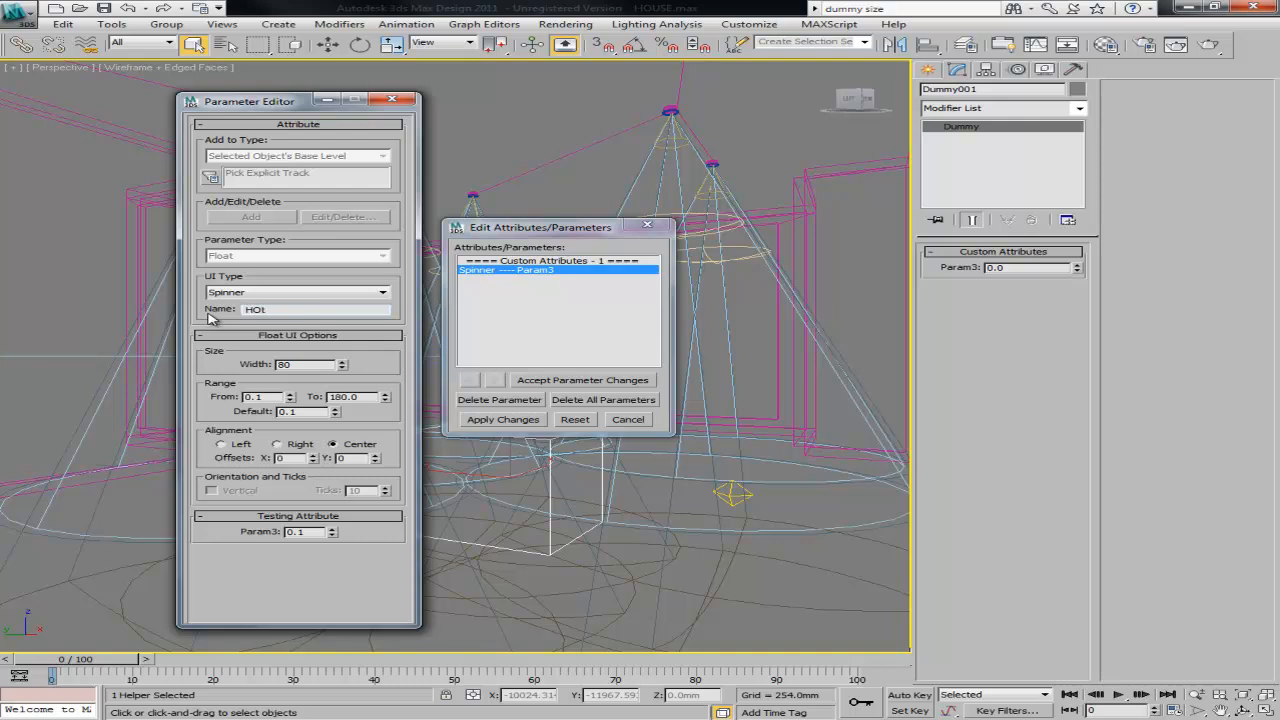
text(spot/)
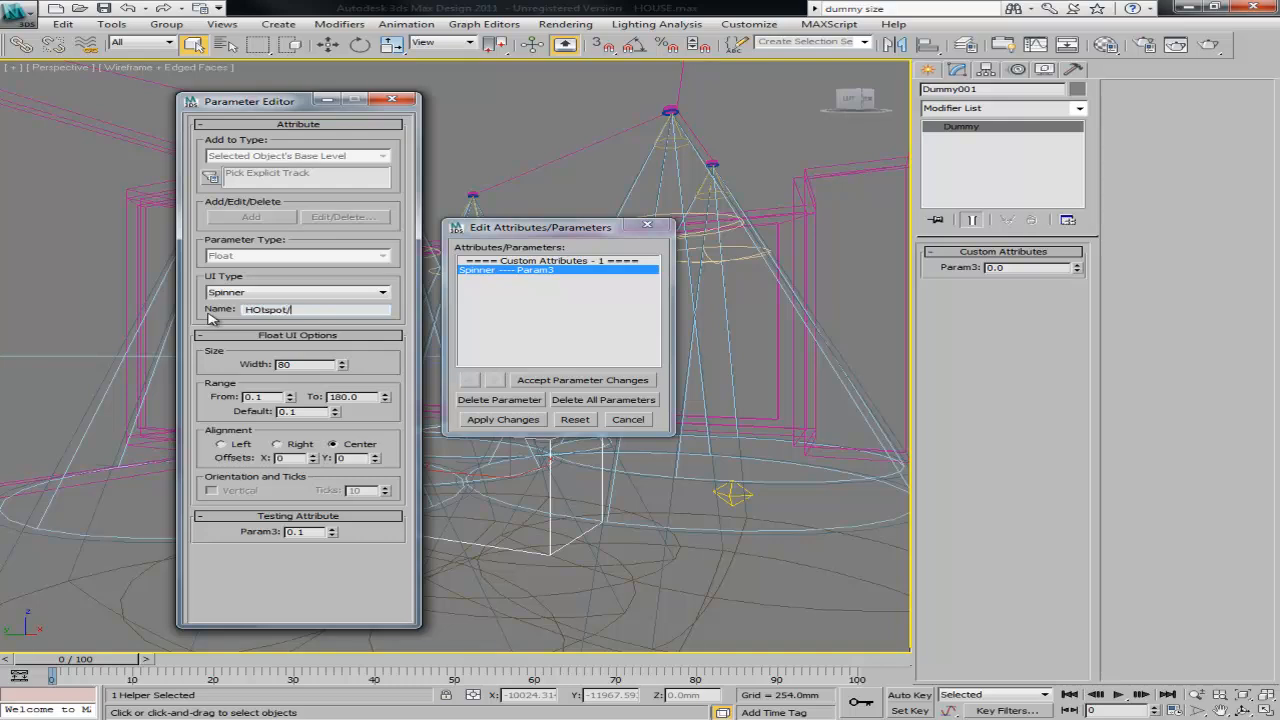
text(Beam)
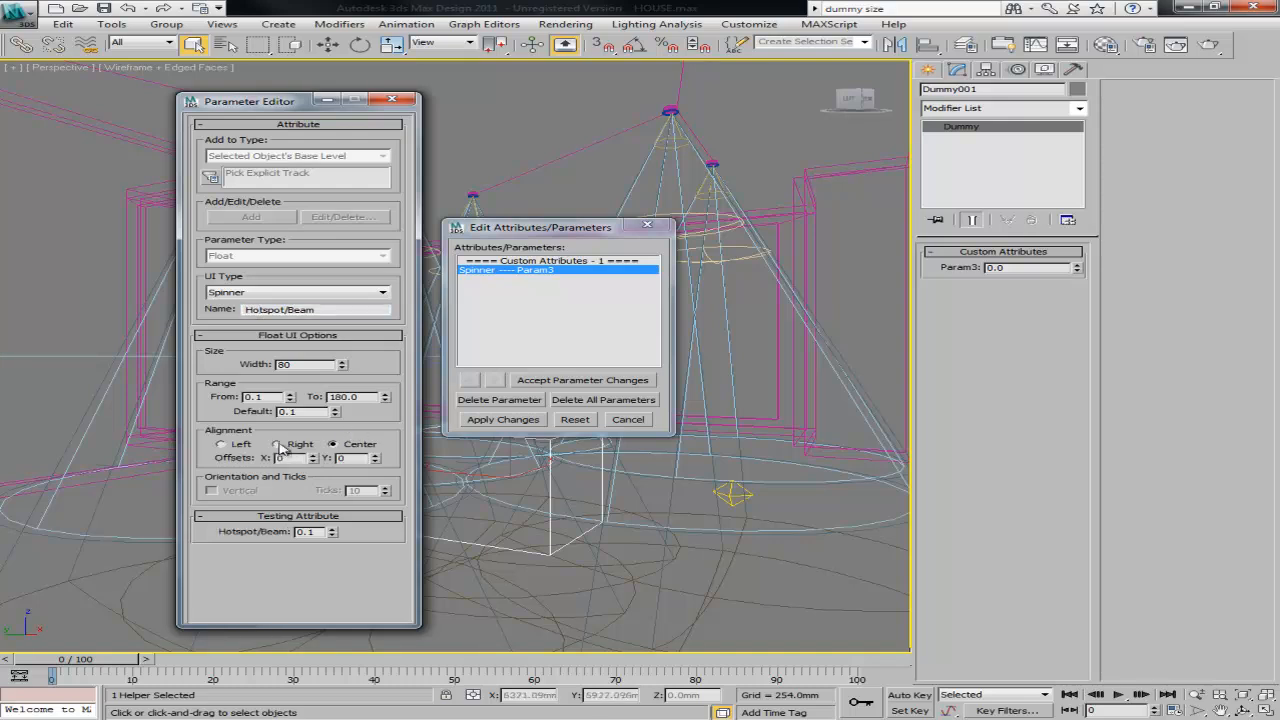
click(220, 444)
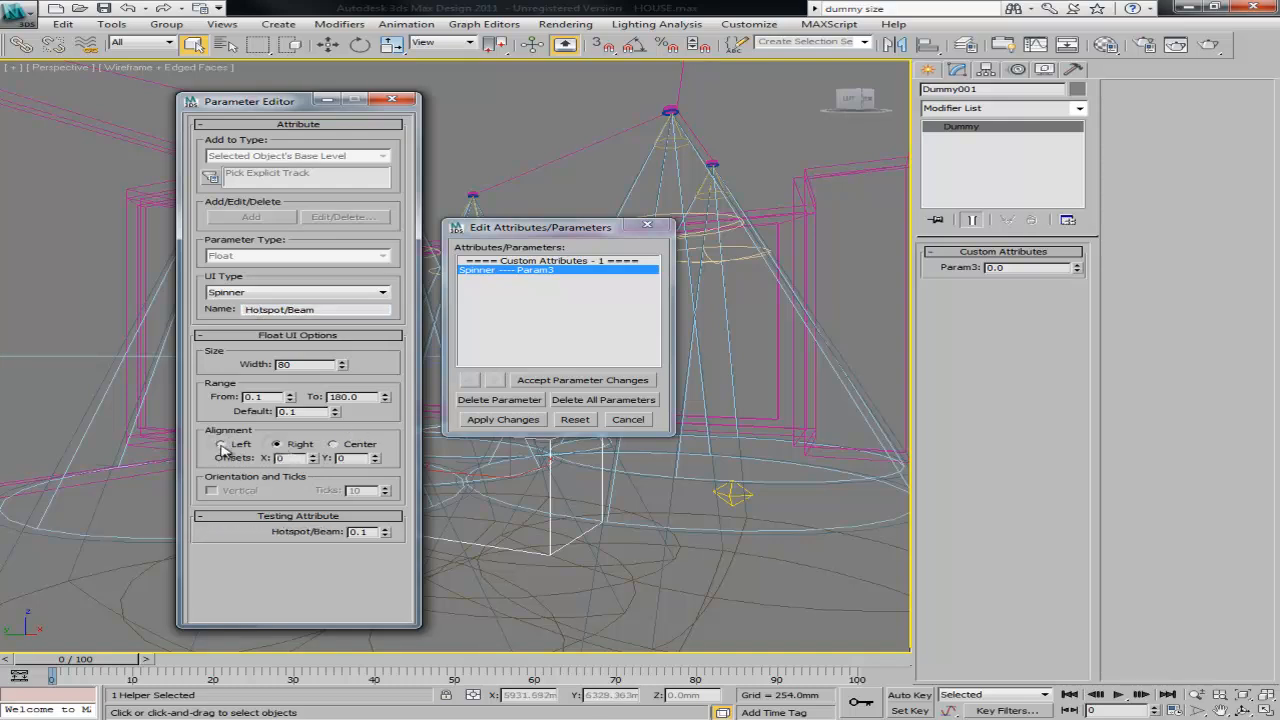
click(219, 444)
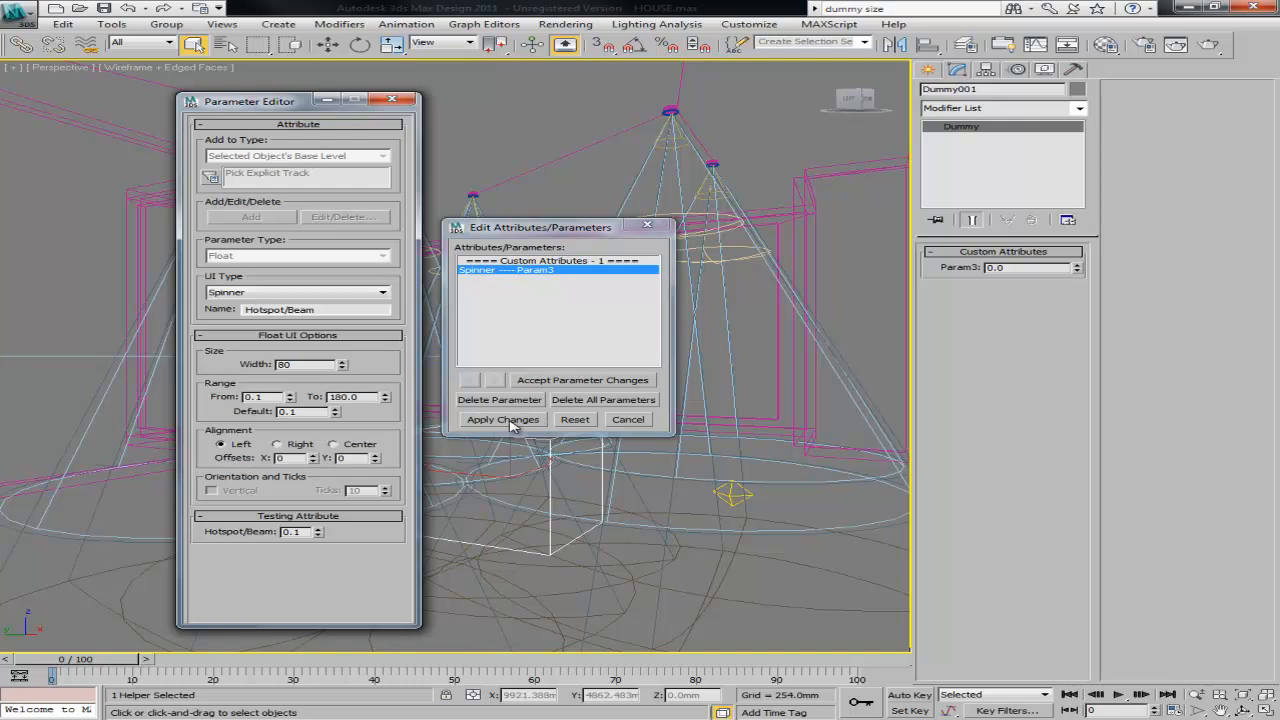
click(502, 419)
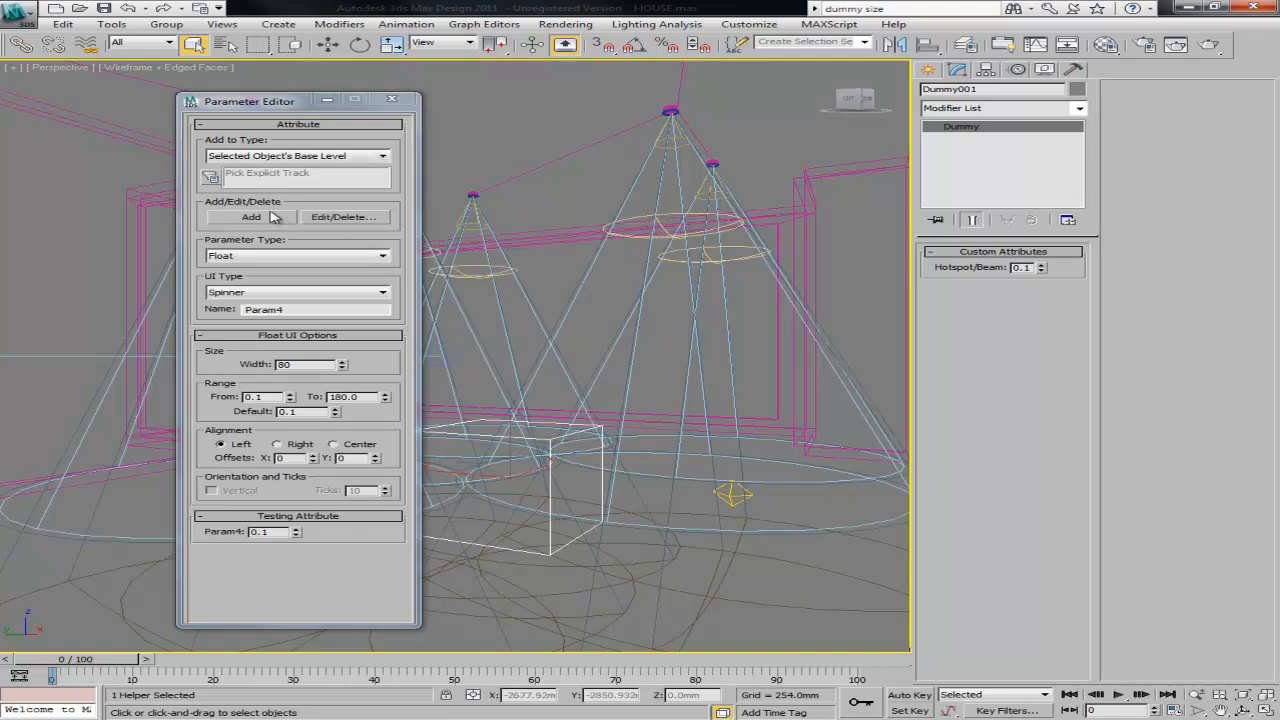
mouse_move(248, 249)
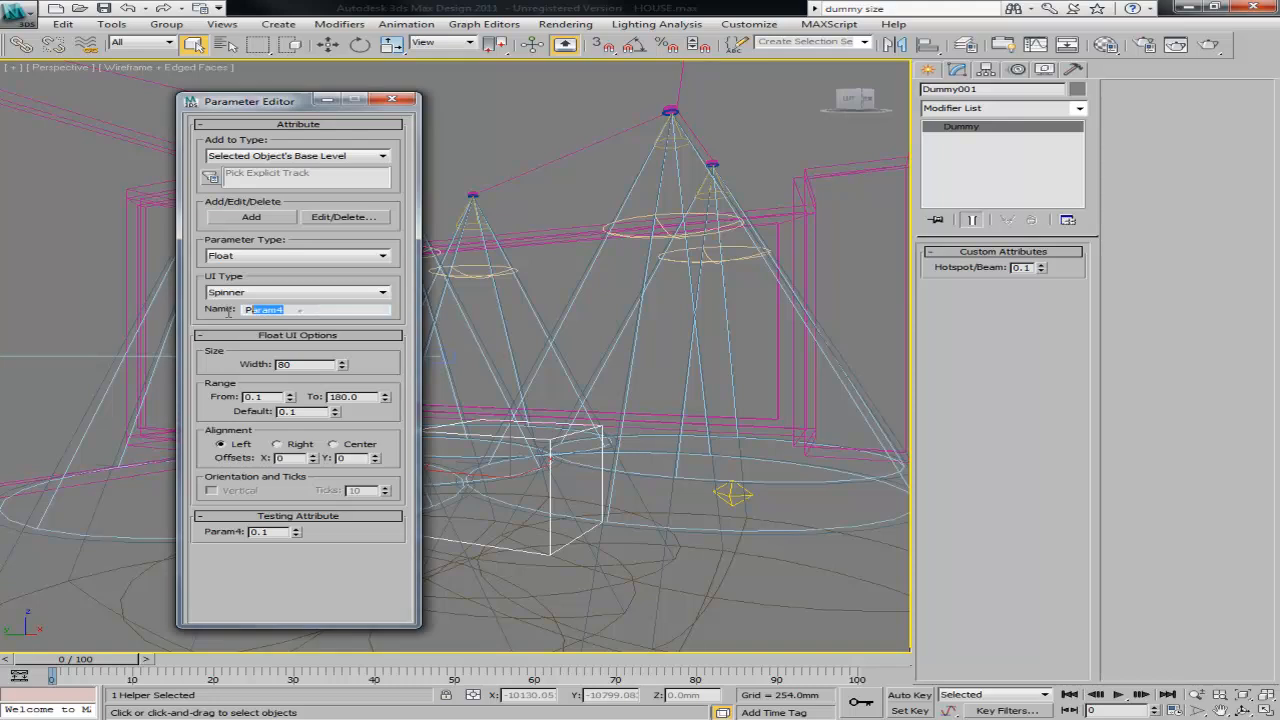
Step: Add a second spinner attribute, Falloff/Field, with From and Default set to 0.2
text(F)
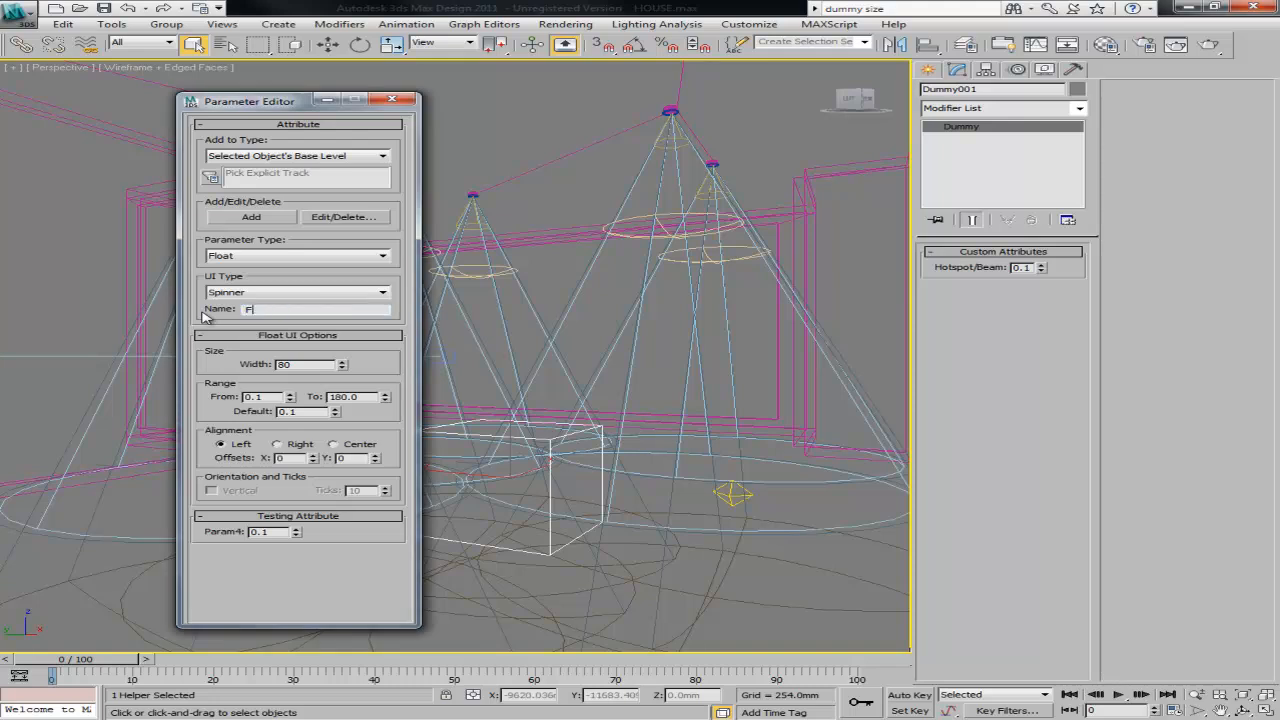
text(alloff)
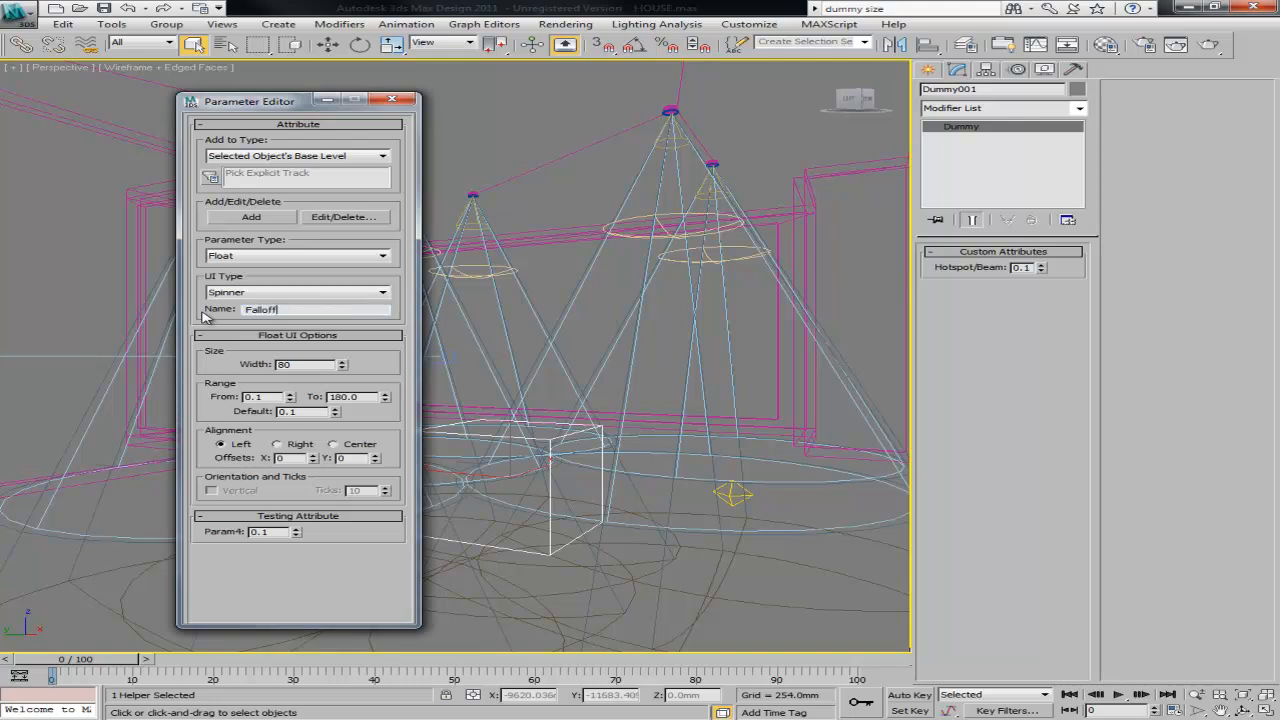
text(/Field)
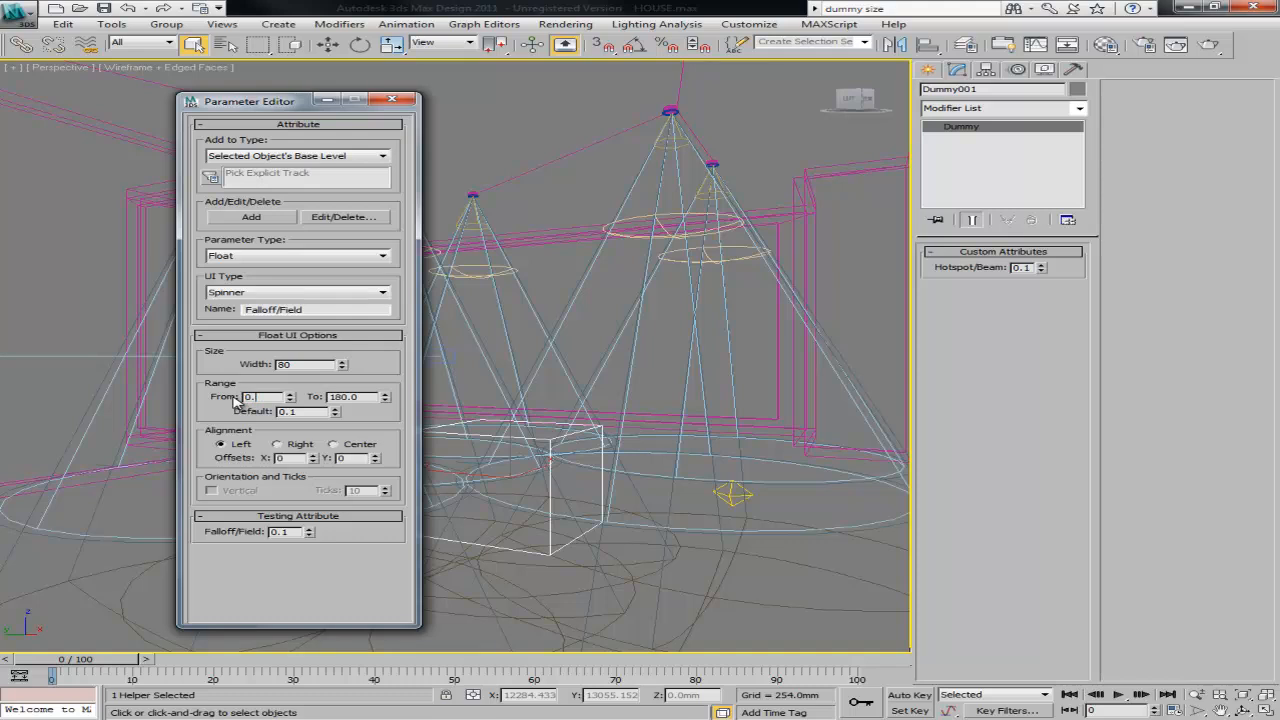
click(290, 394)
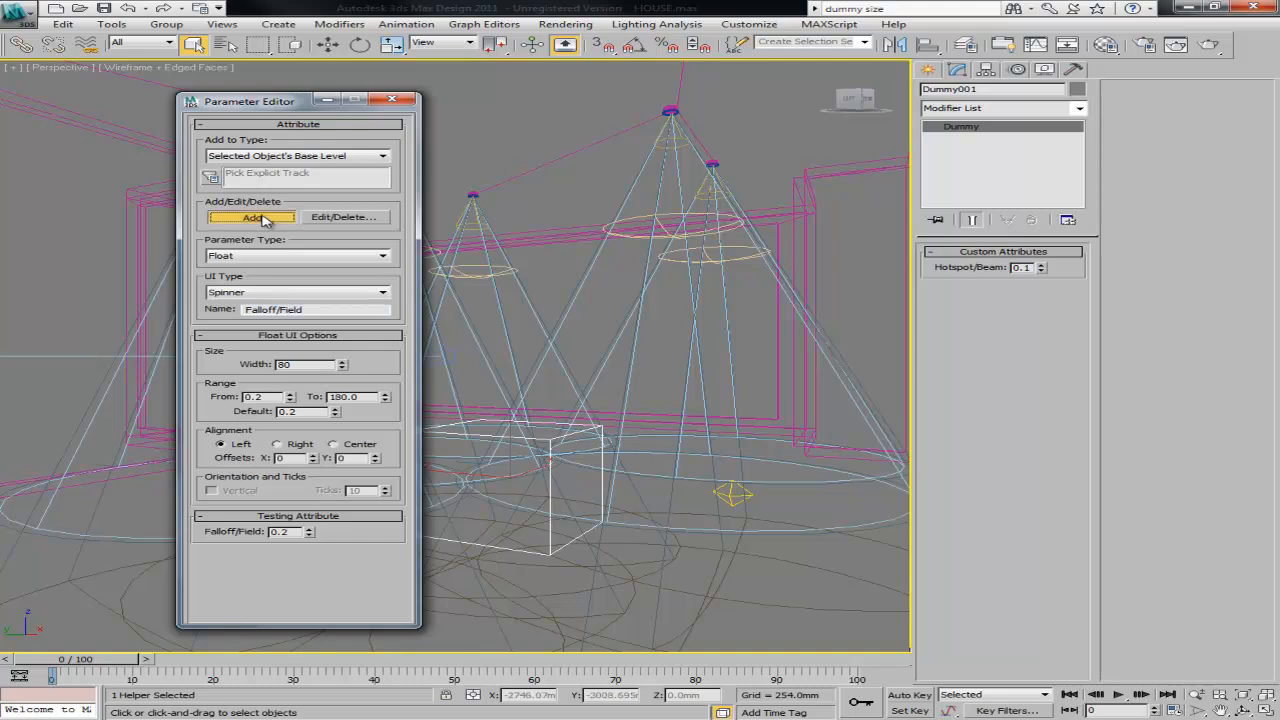
click(251, 217)
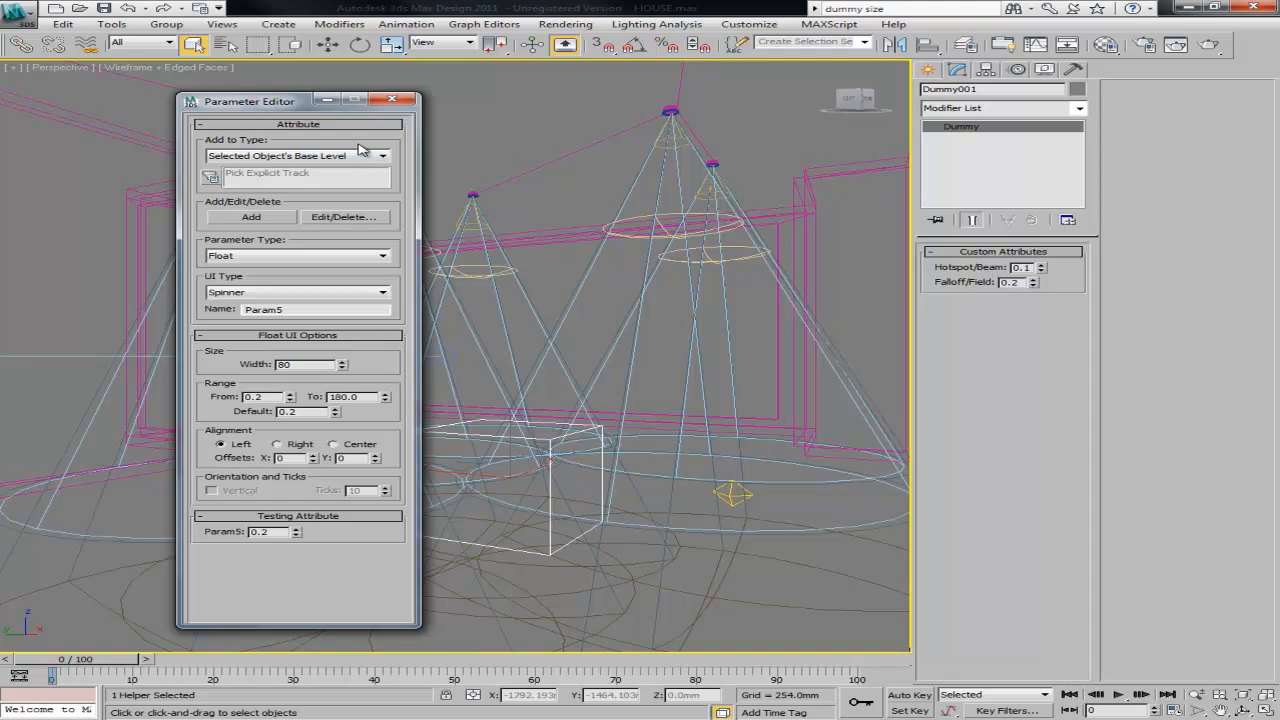
Step: Close the Parameter Editor window
click(392, 100)
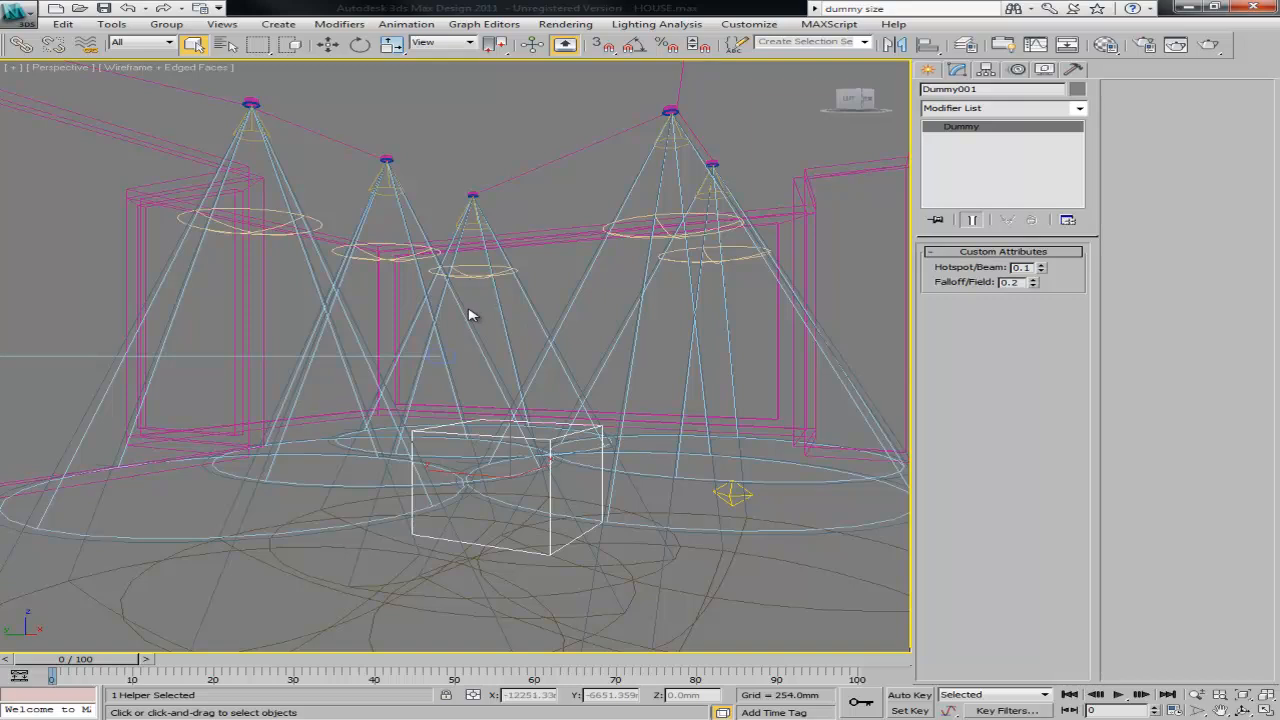
mouse_move(660, 167)
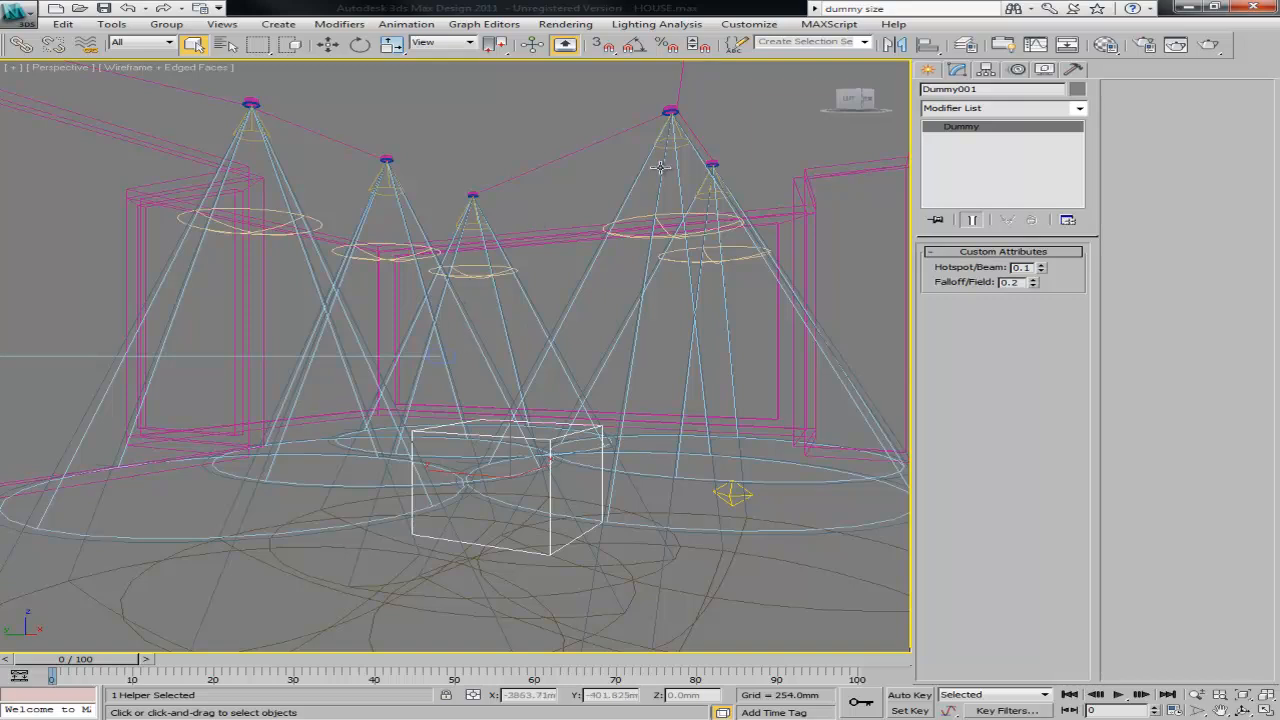
mouse_move(483, 417)
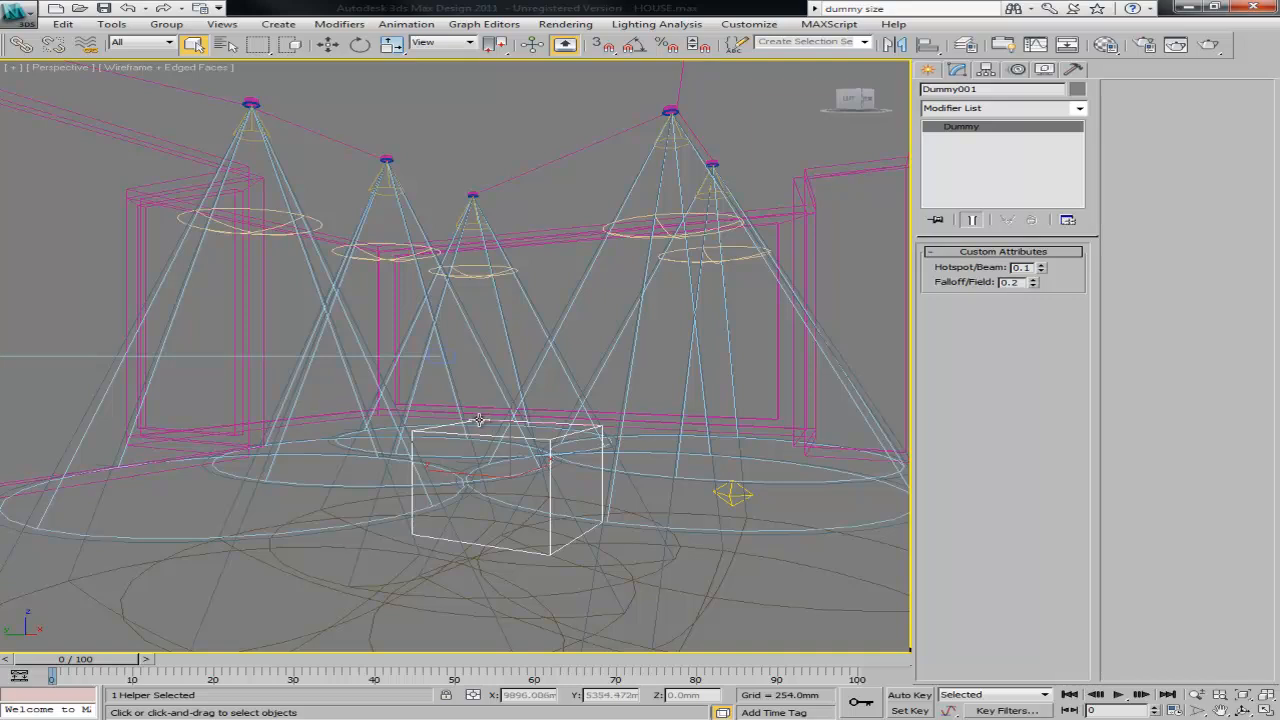
mouse_move(476, 420)
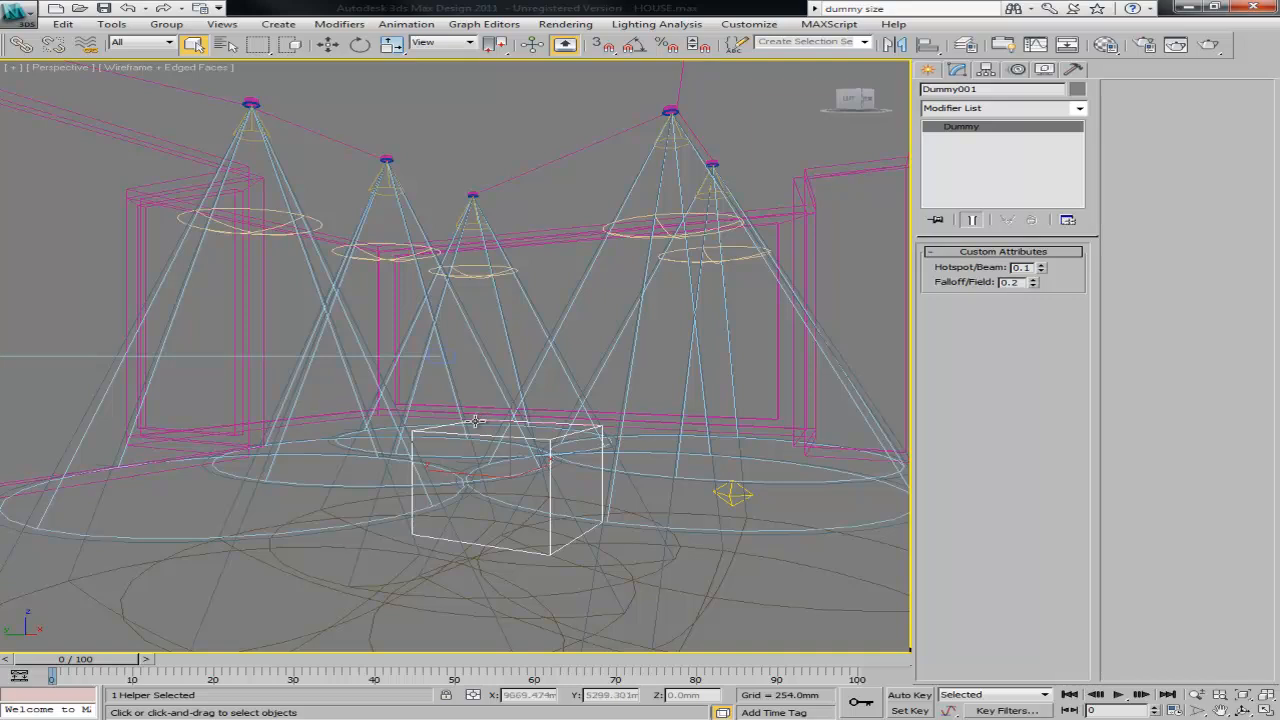
Step: Wire Dummy001's Hotspot/Beam to Fspot002's Hotspot and close the wiring dialog
right_click(475, 421)
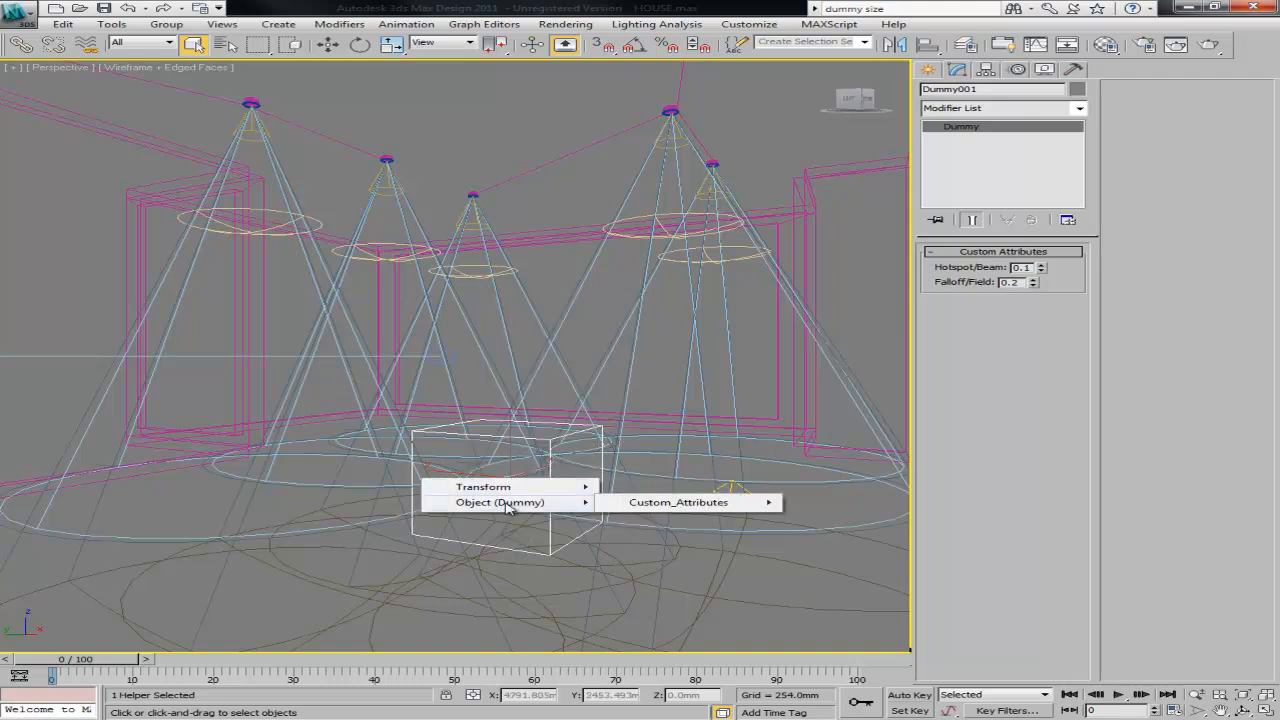
click(678, 502)
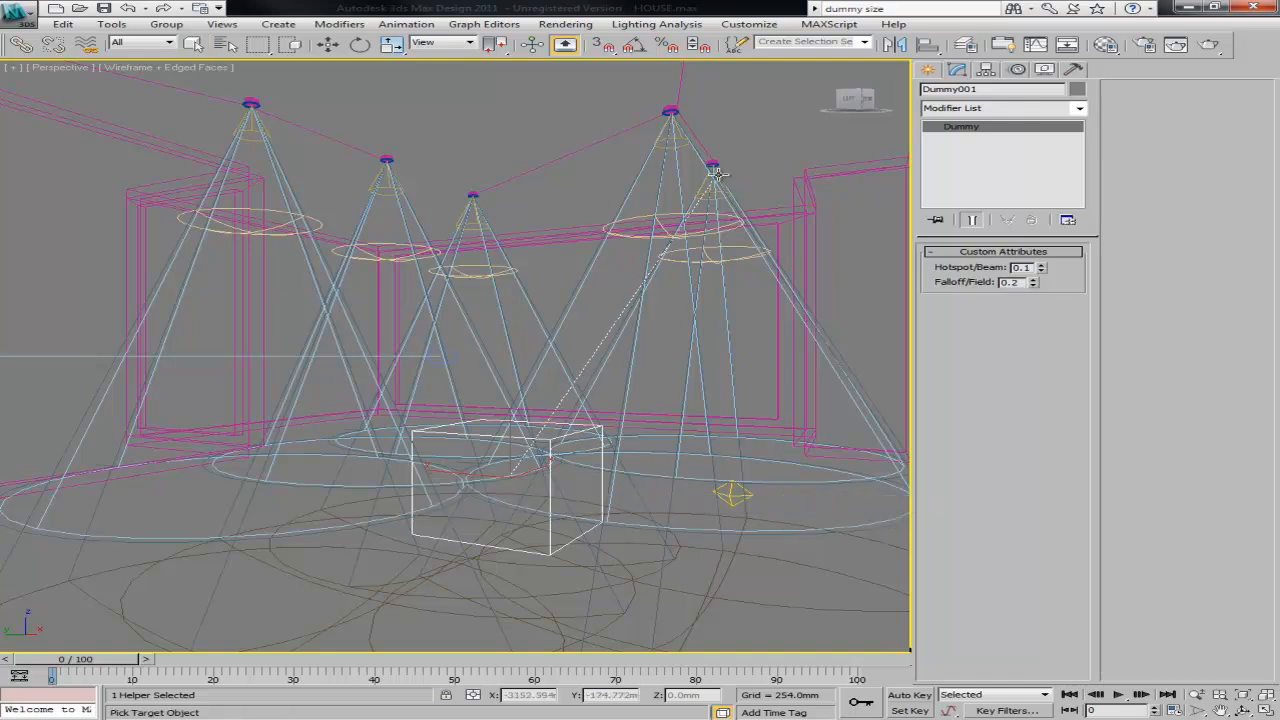
right_click(712, 165)
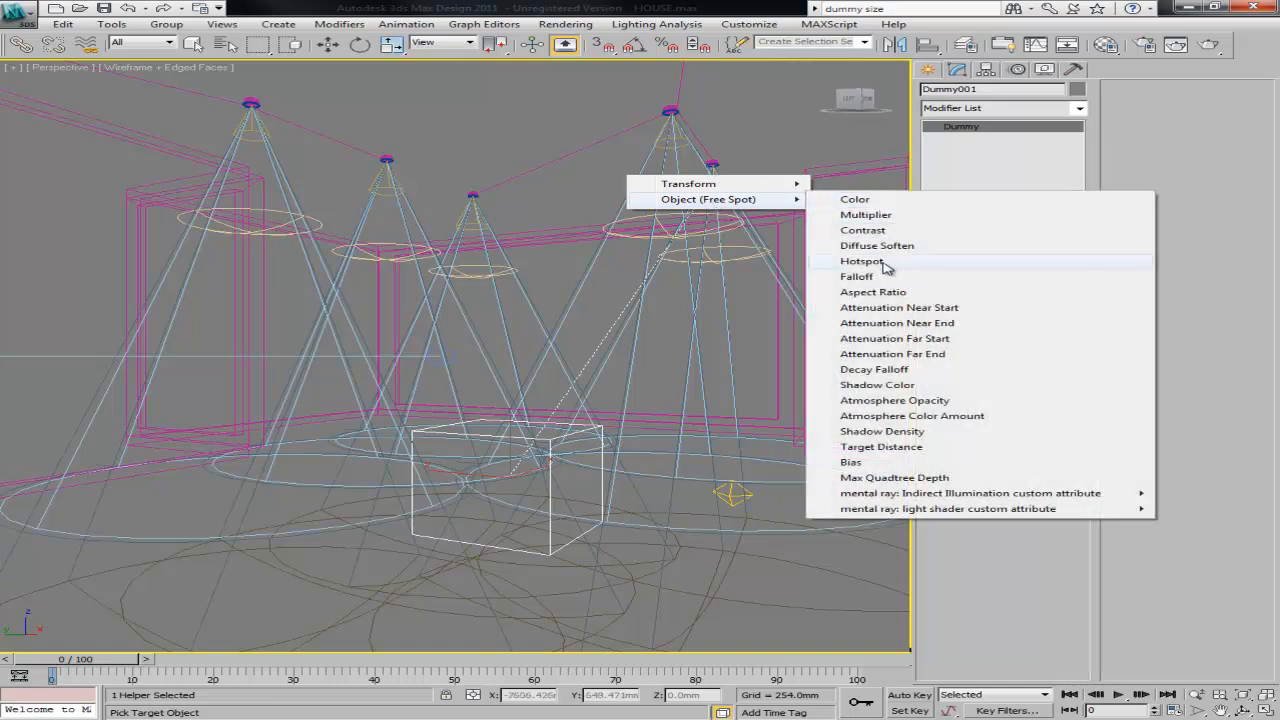
click(862, 260)
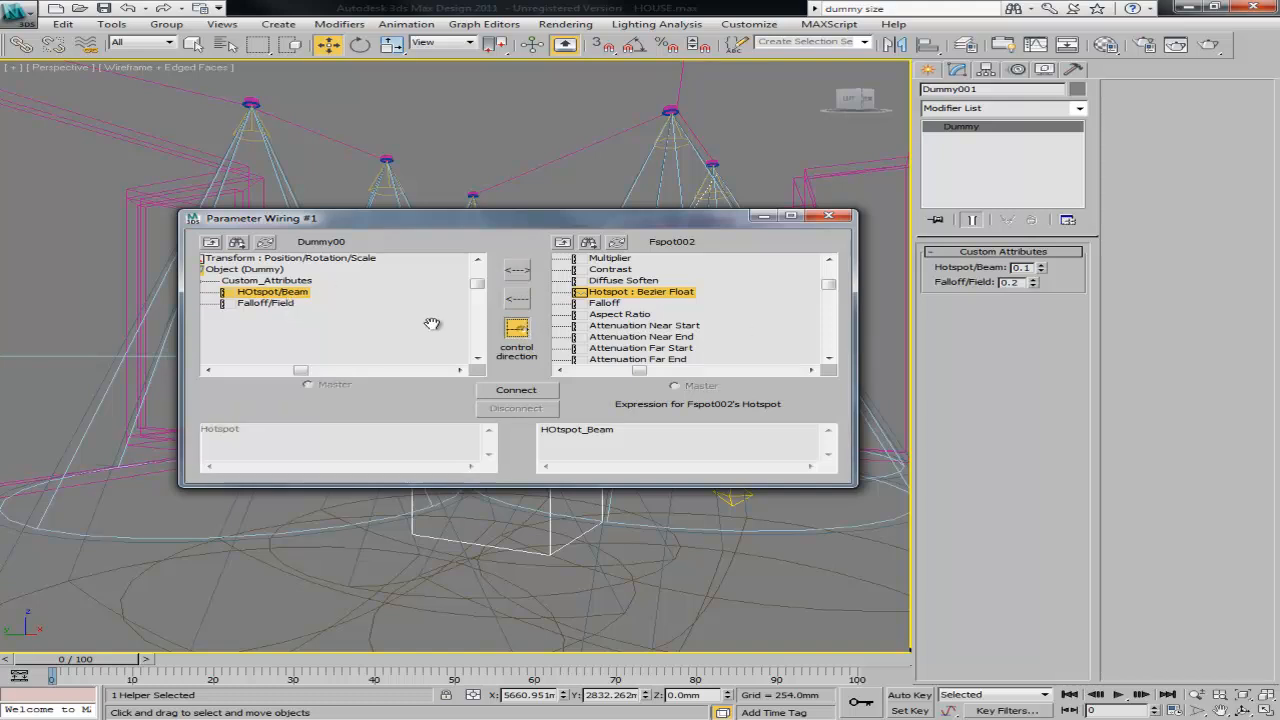
mouse_move(468, 343)
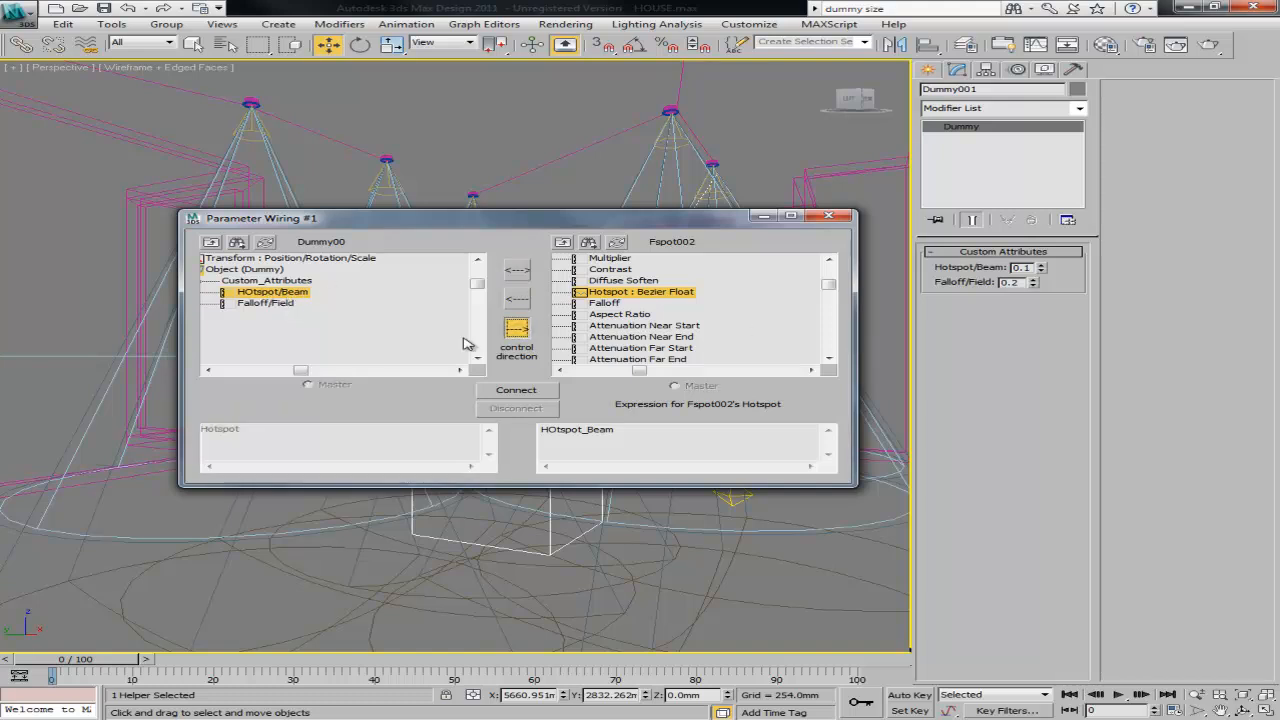
click(516, 389)
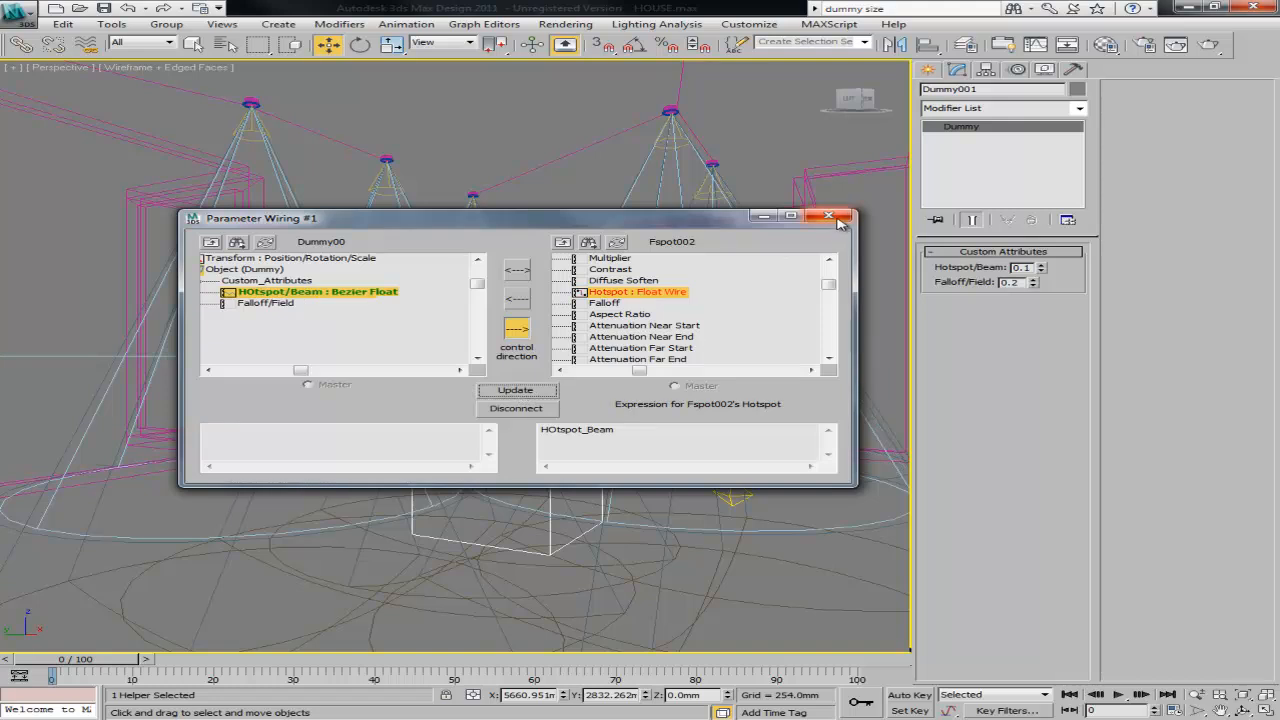
click(830, 216)
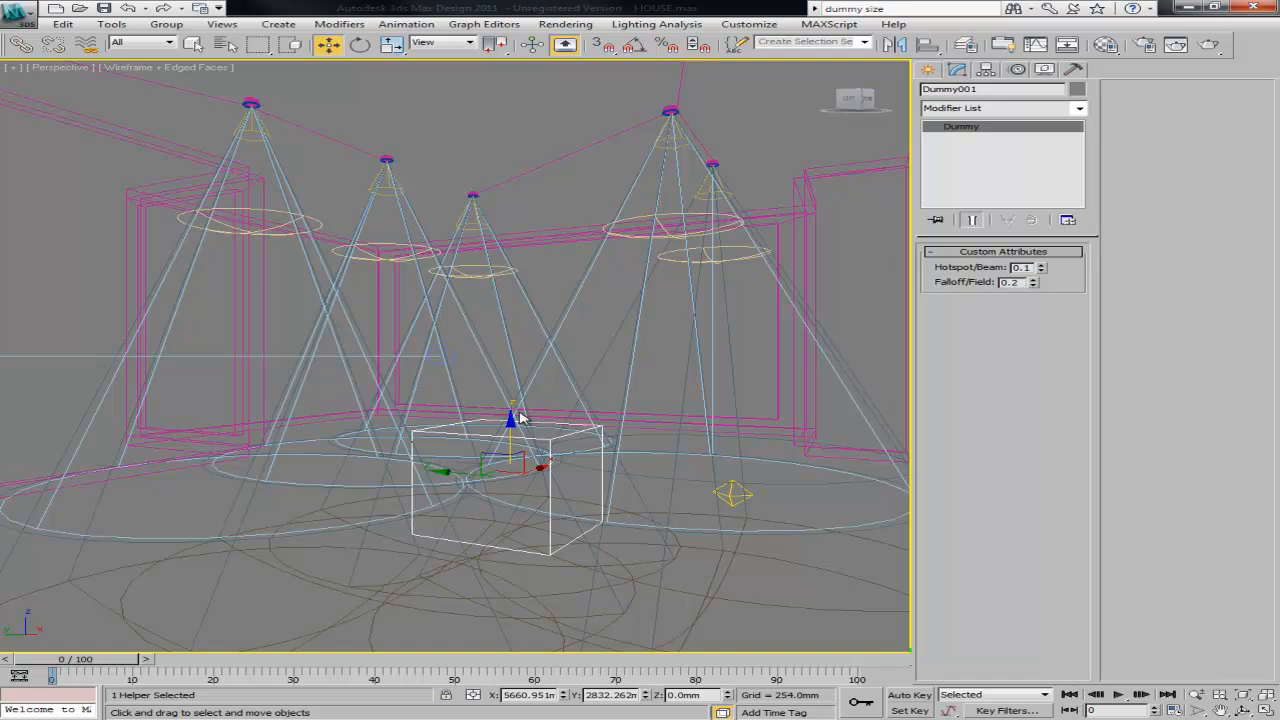
Step: Wire Dummy001's Falloff/Field to Fspot002's Falloff and close the dialog
click(406, 23)
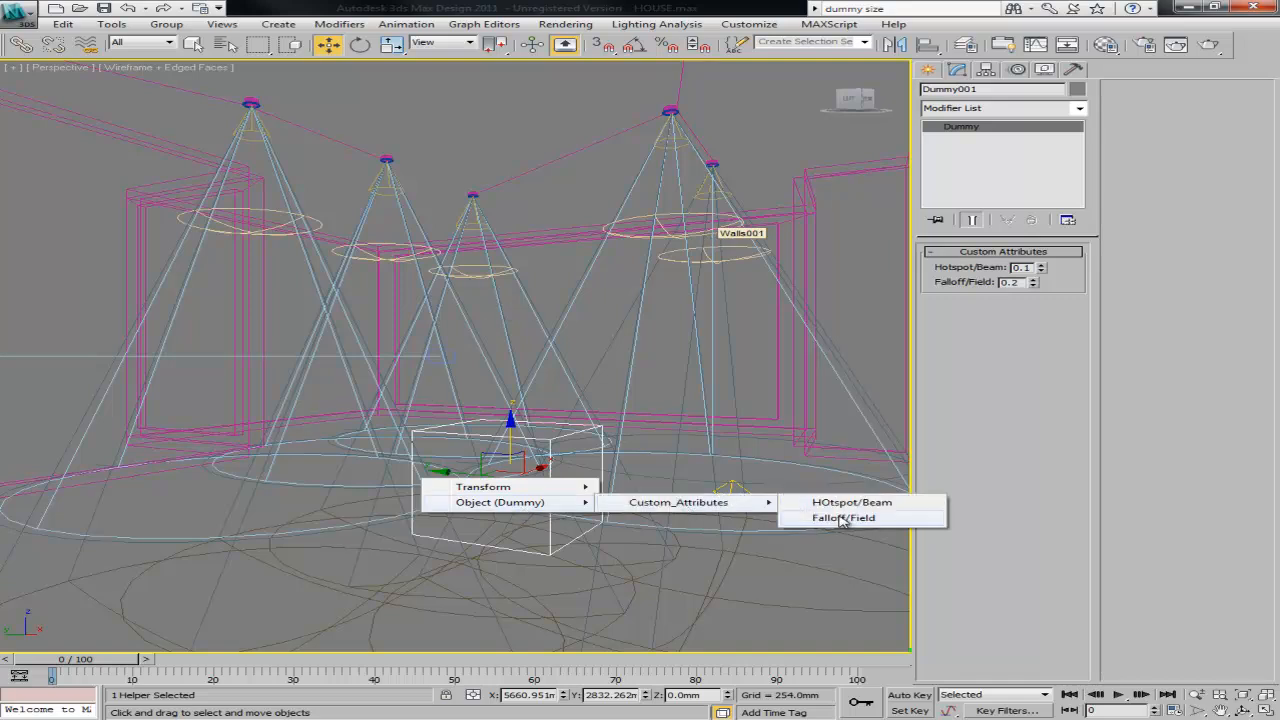
click(843, 517)
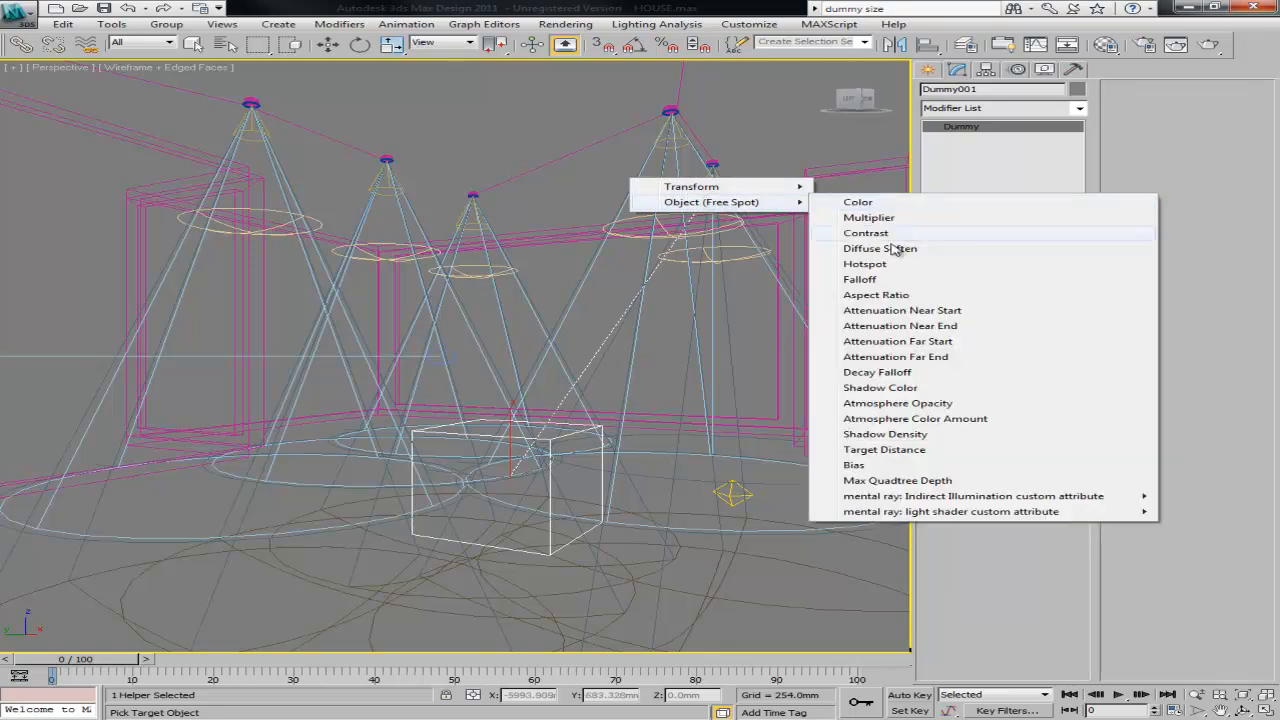
click(864, 263)
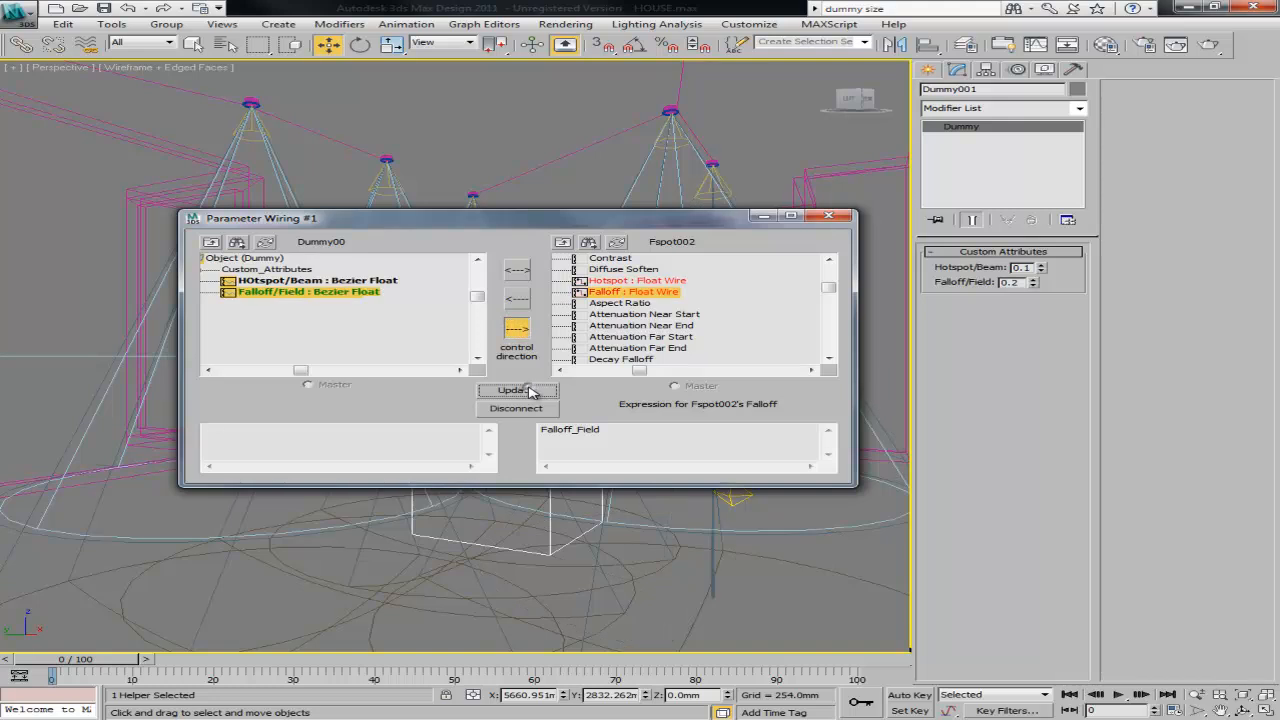
click(828, 215)
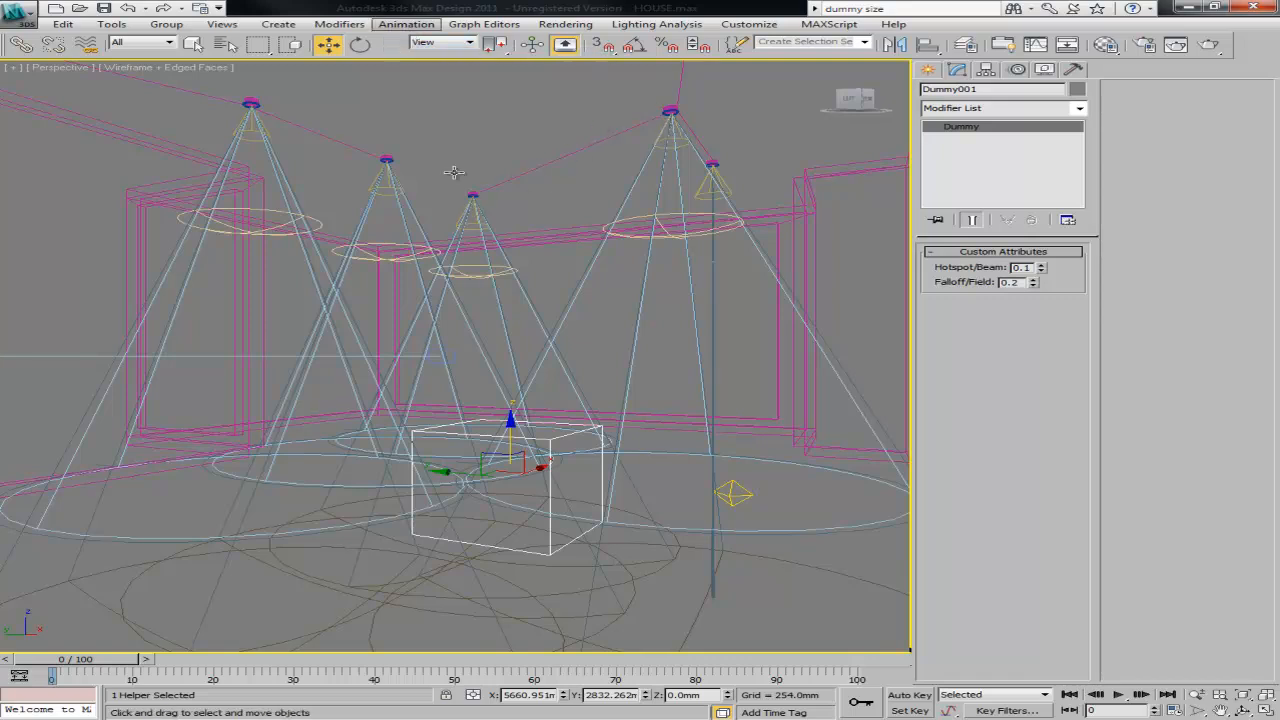
Step: Wire a Dummy001 attribute to a cone parameter of Fspot003
click(406, 24)
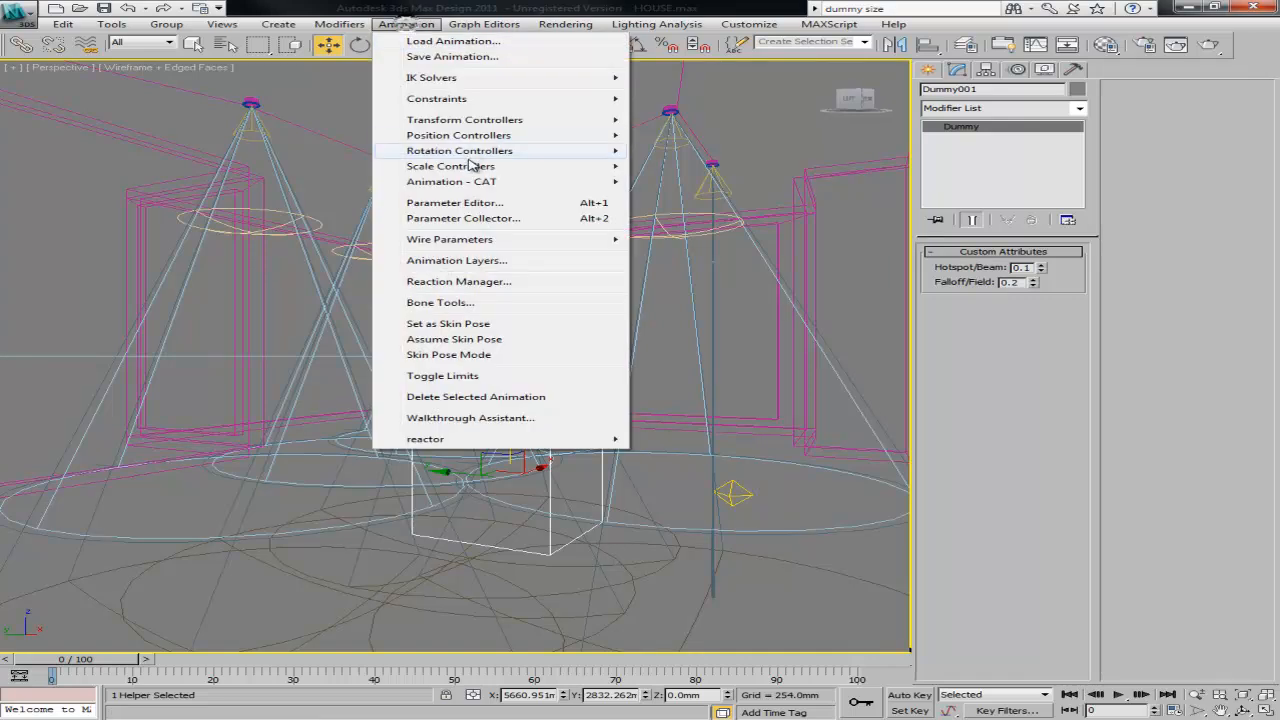
mouse_move(449, 239)
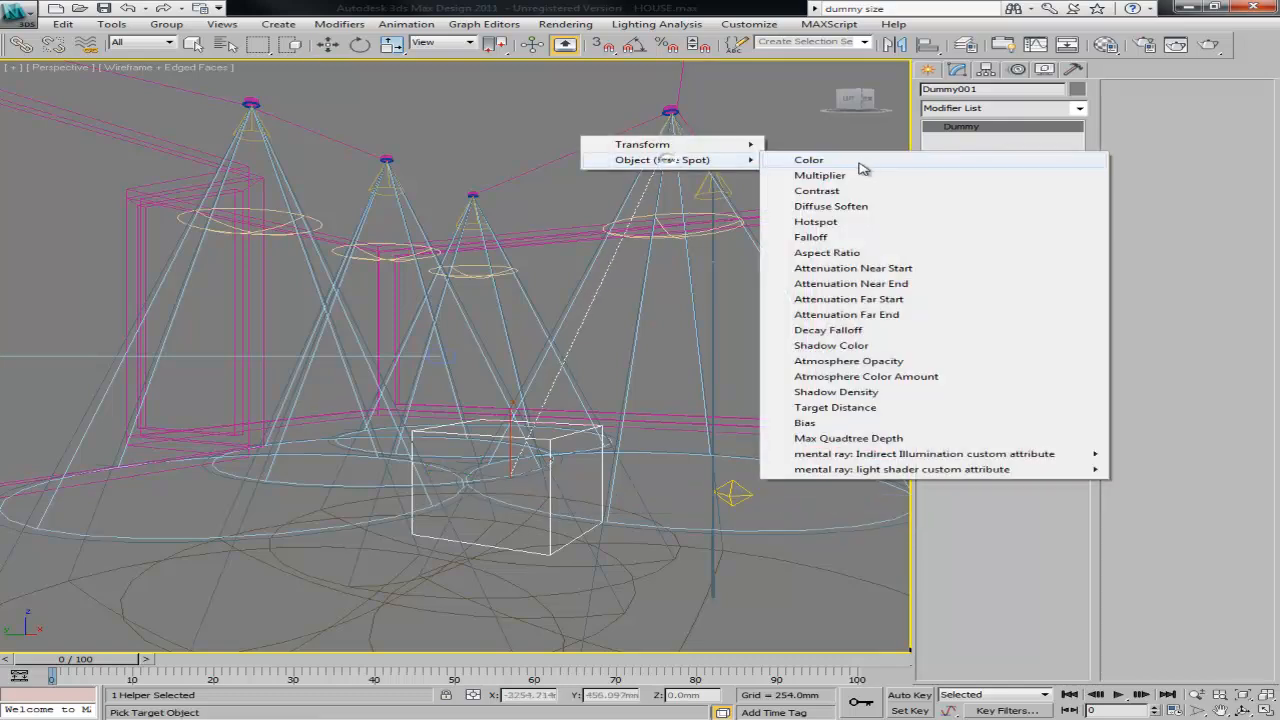
click(816, 221)
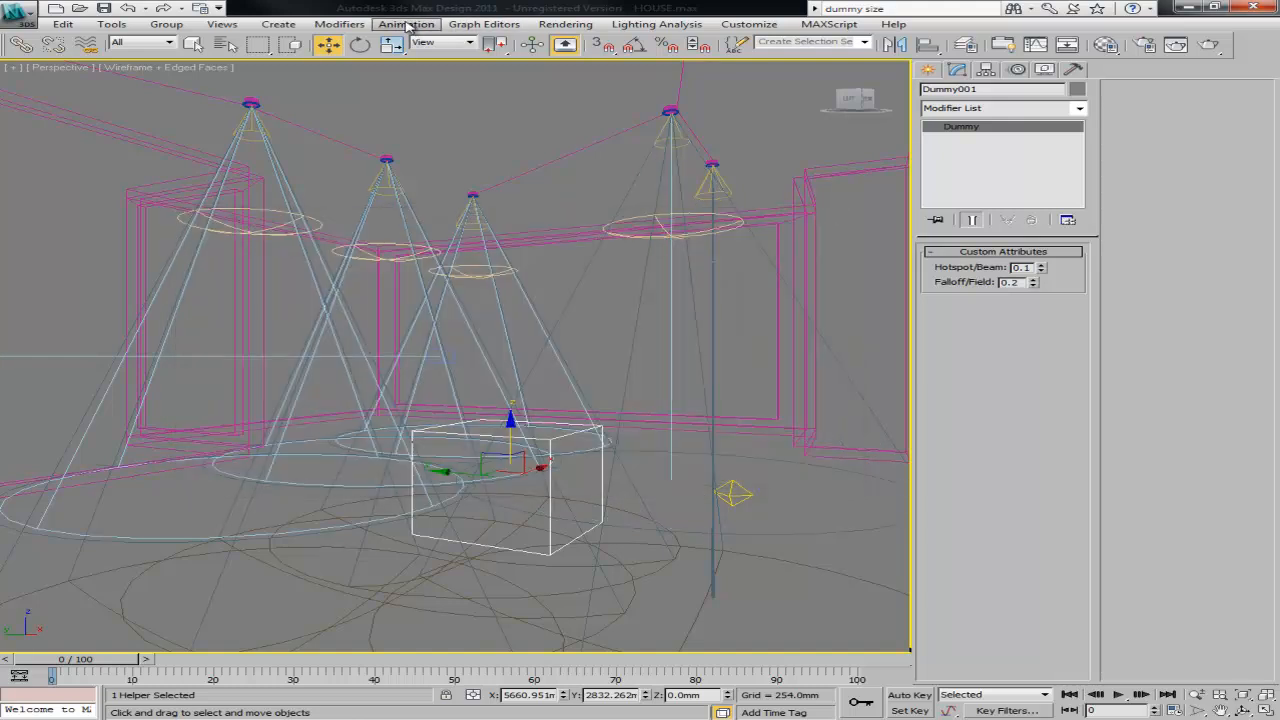
Step: Wire Dummy001's Falloff/Field to Fspot003's cone and close the wiring dialog
click(405, 23)
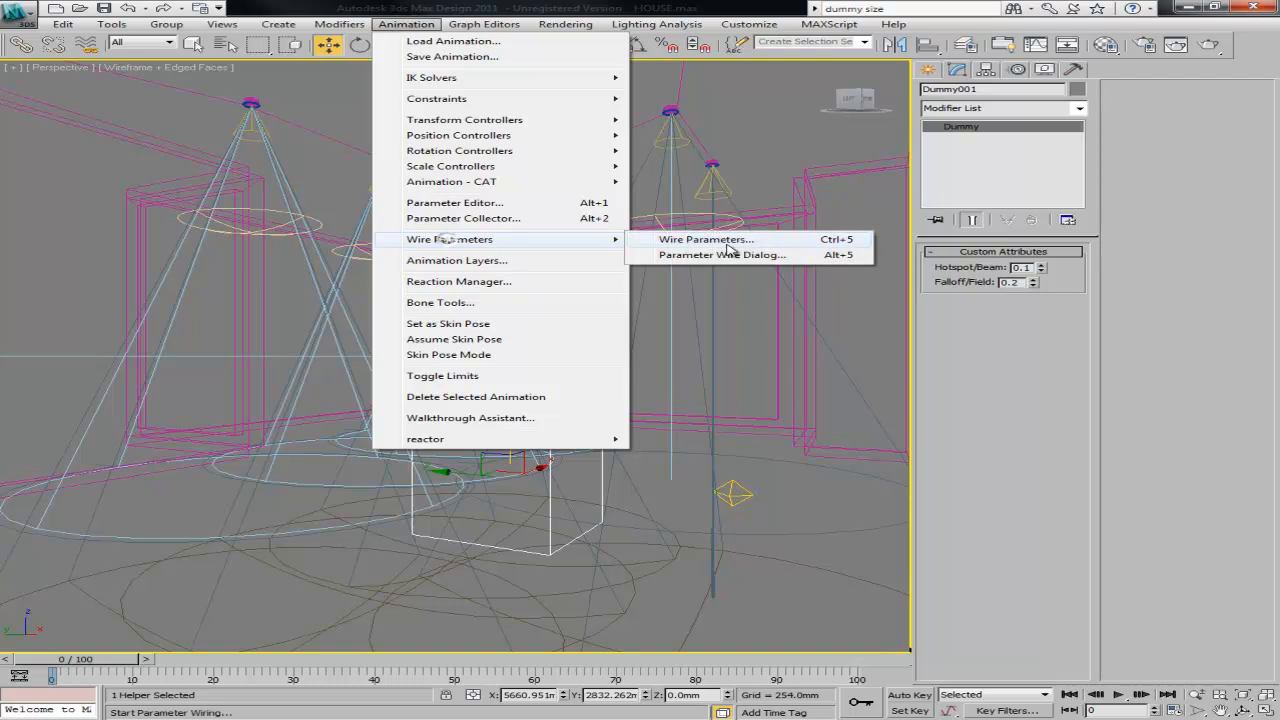
right_click(510, 470)
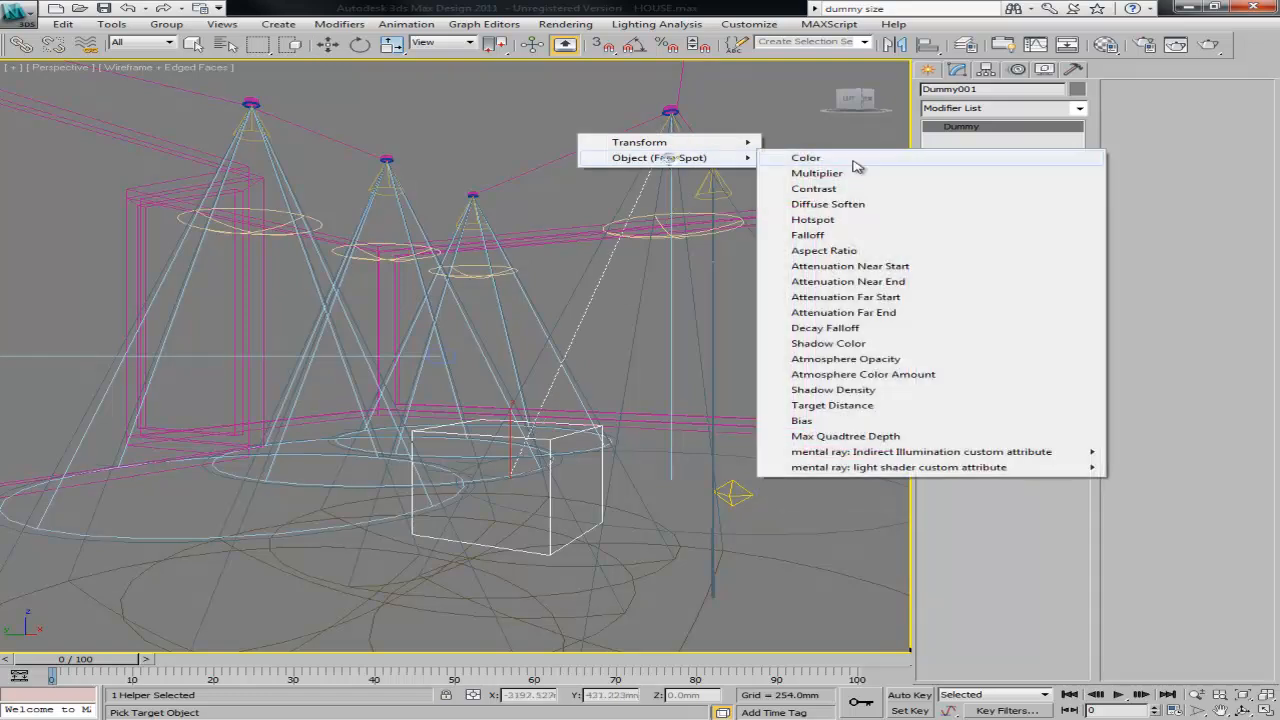
click(812, 219)
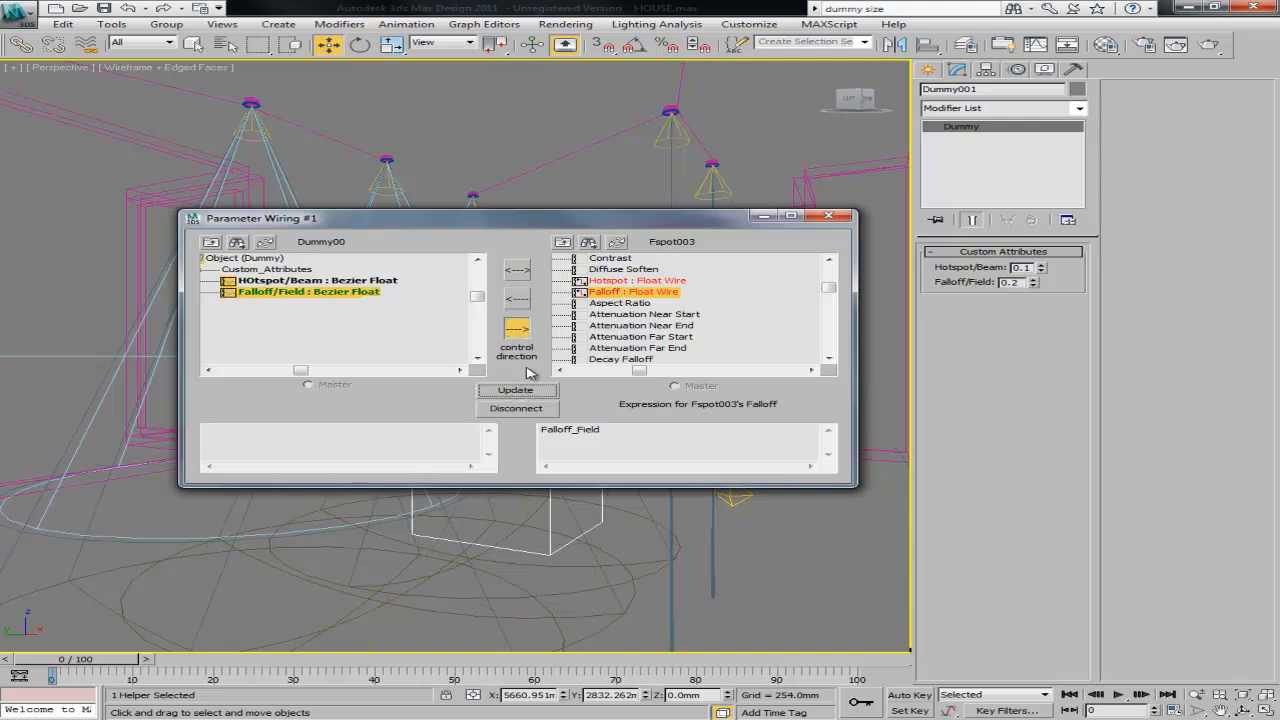
click(830, 215)
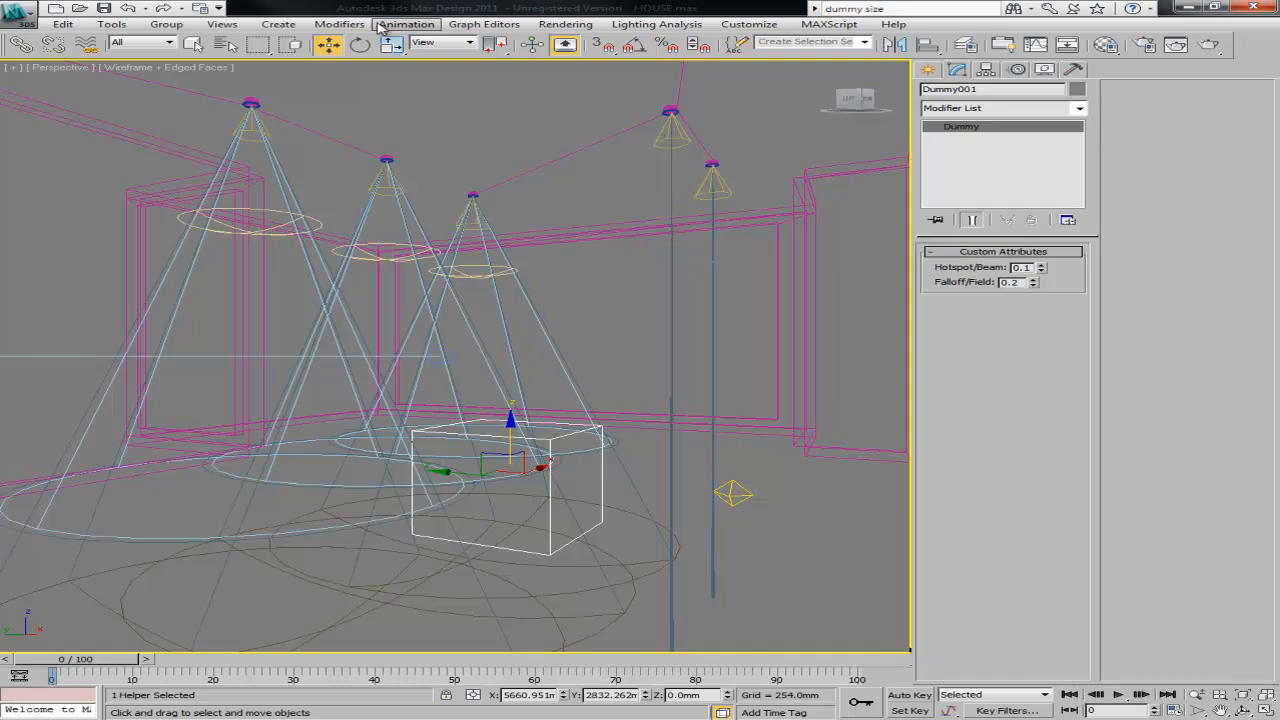
Step: Wire Dummy001 to a cone parameter of the middle spotlight
click(405, 23)
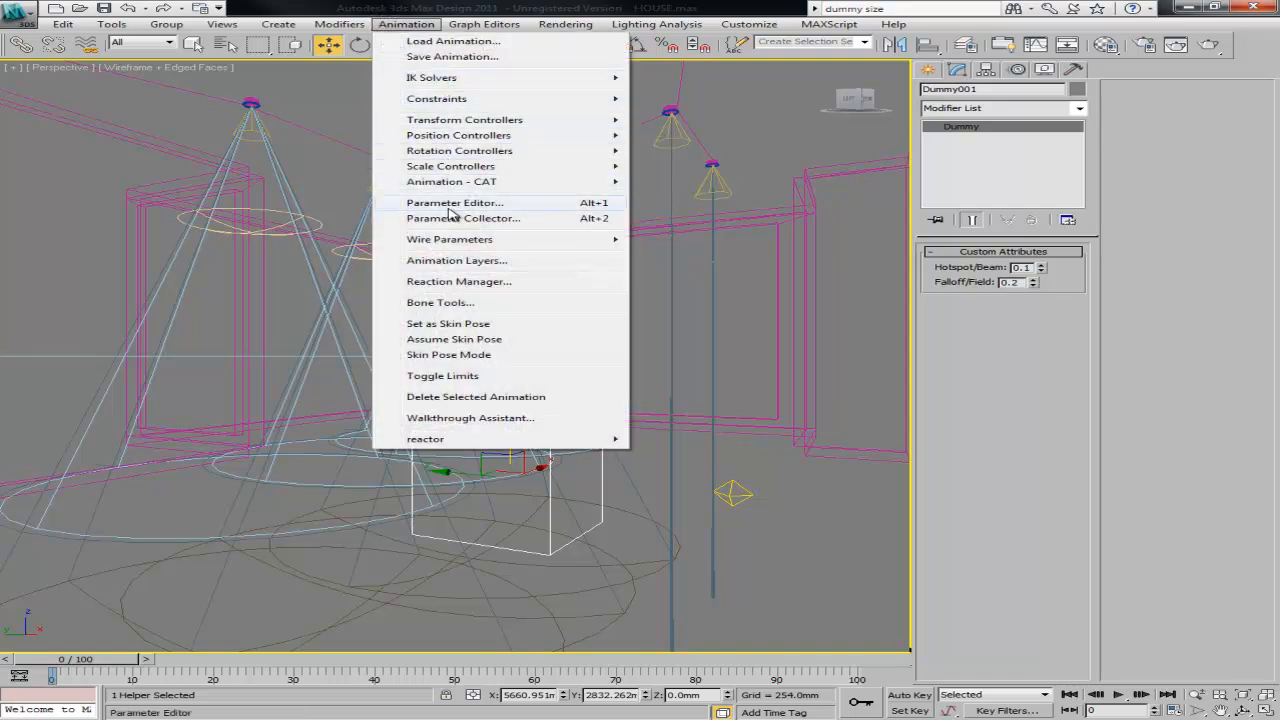
click(449, 239)
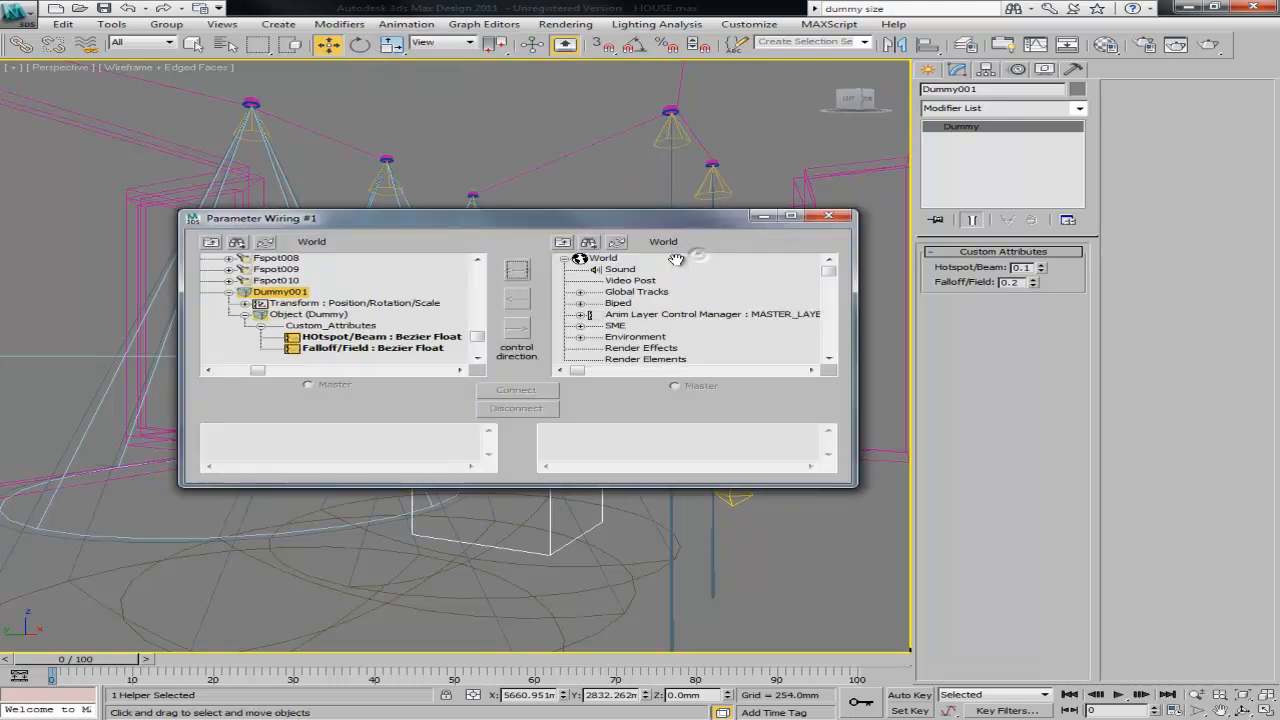
click(829, 216)
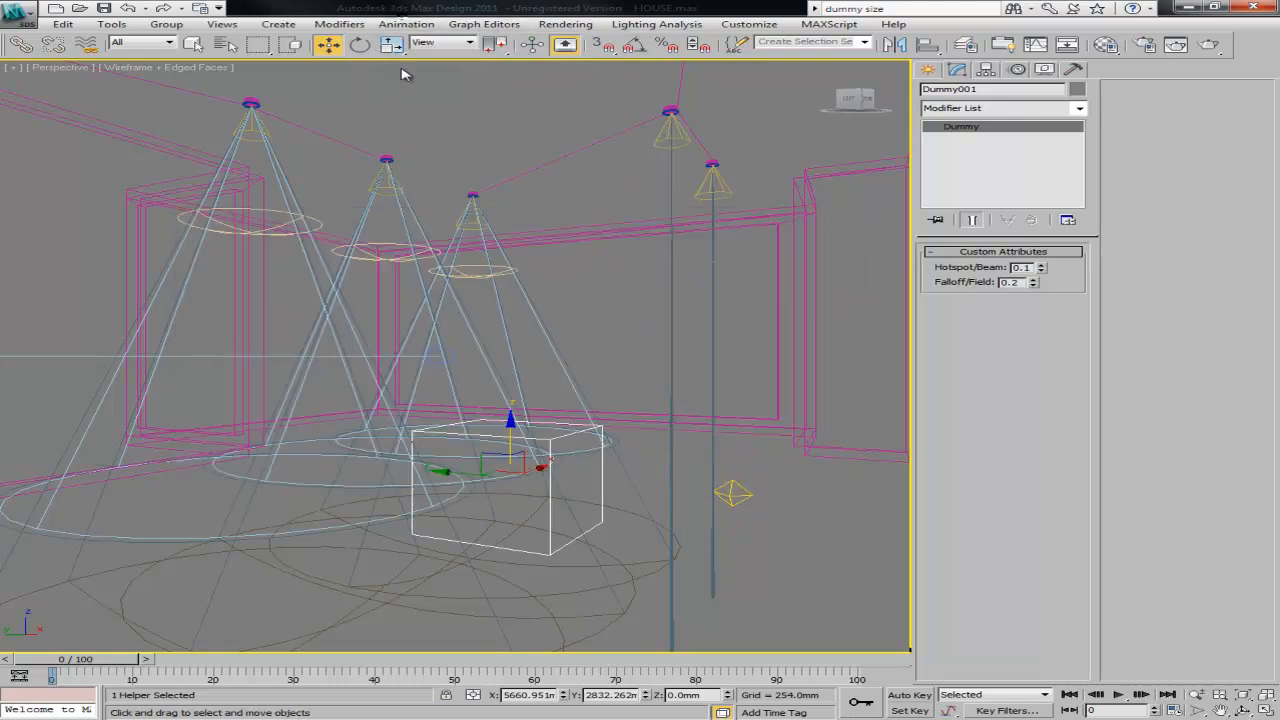
click(405, 23)
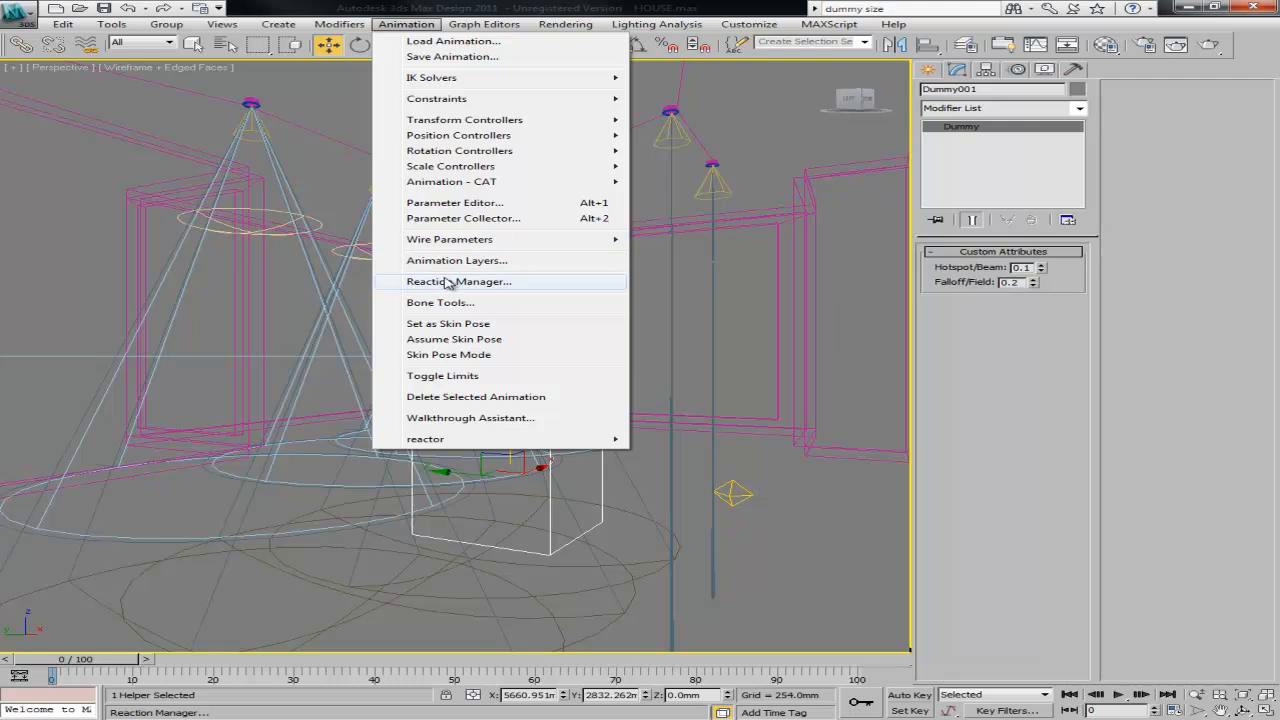
mouse_move(449, 239)
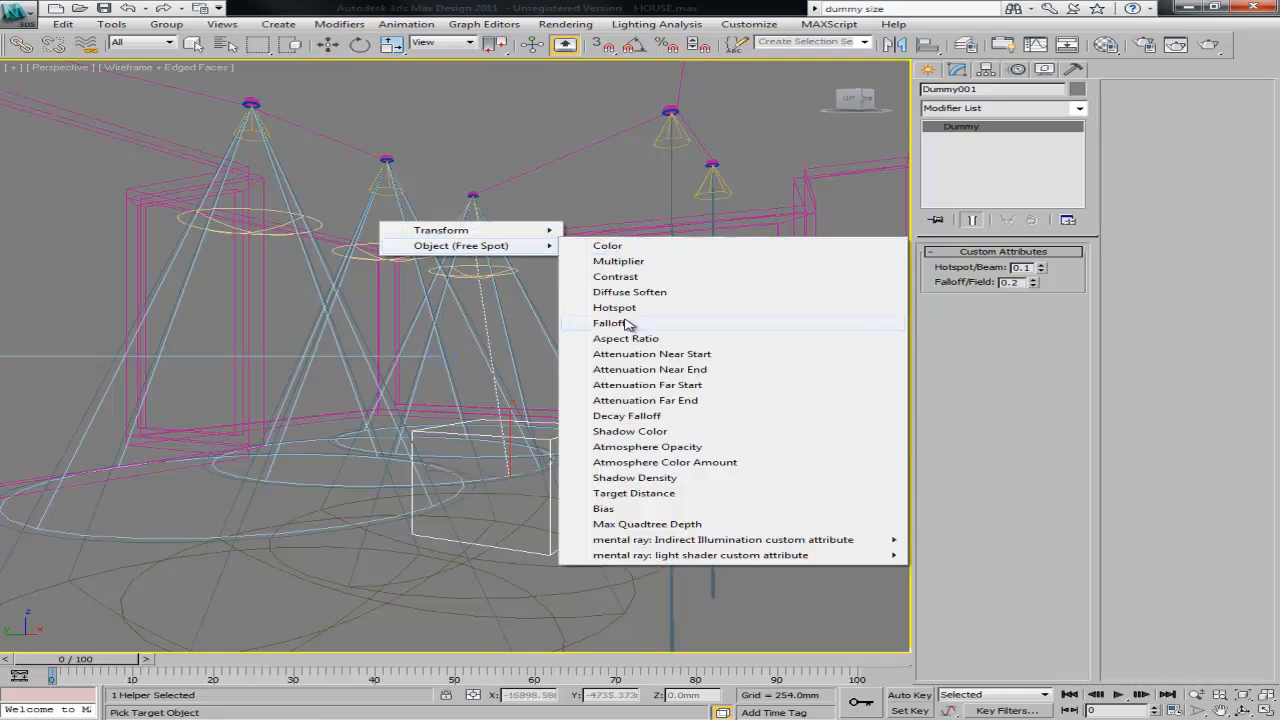
click(609, 322)
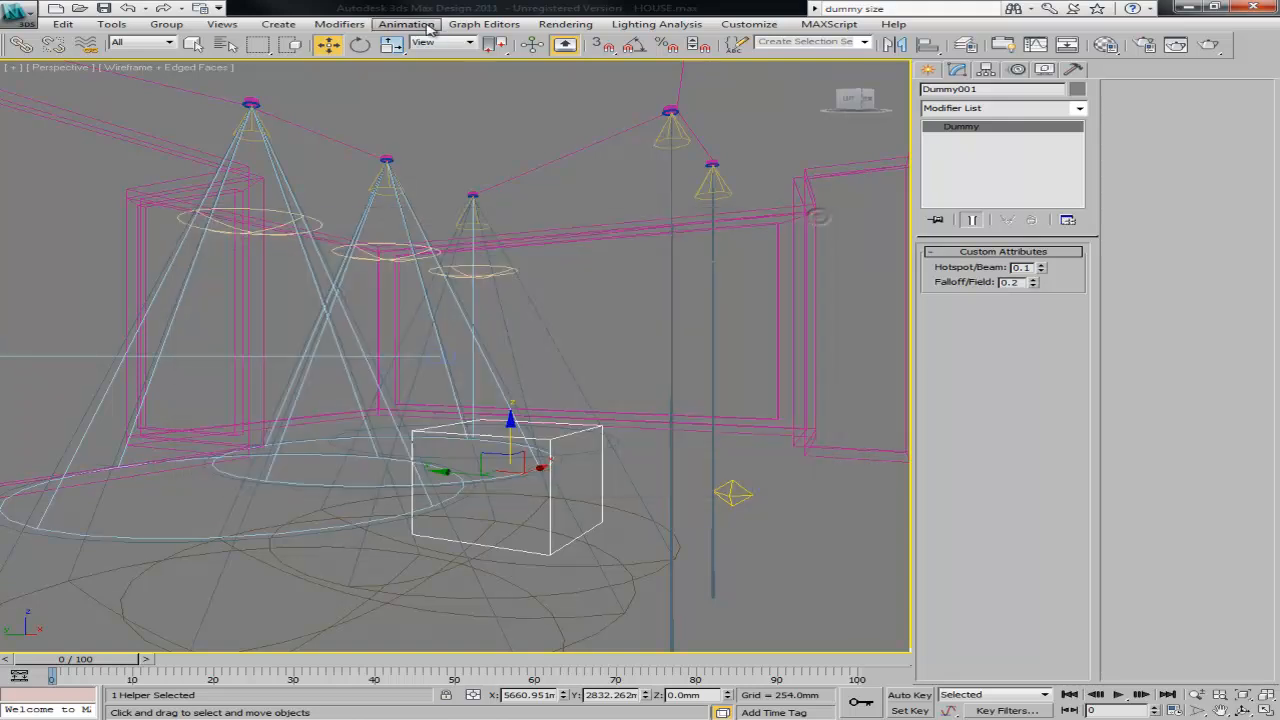
Step: Wire Dummy001's remaining attribute to the middle spotlight's Falloff
click(406, 23)
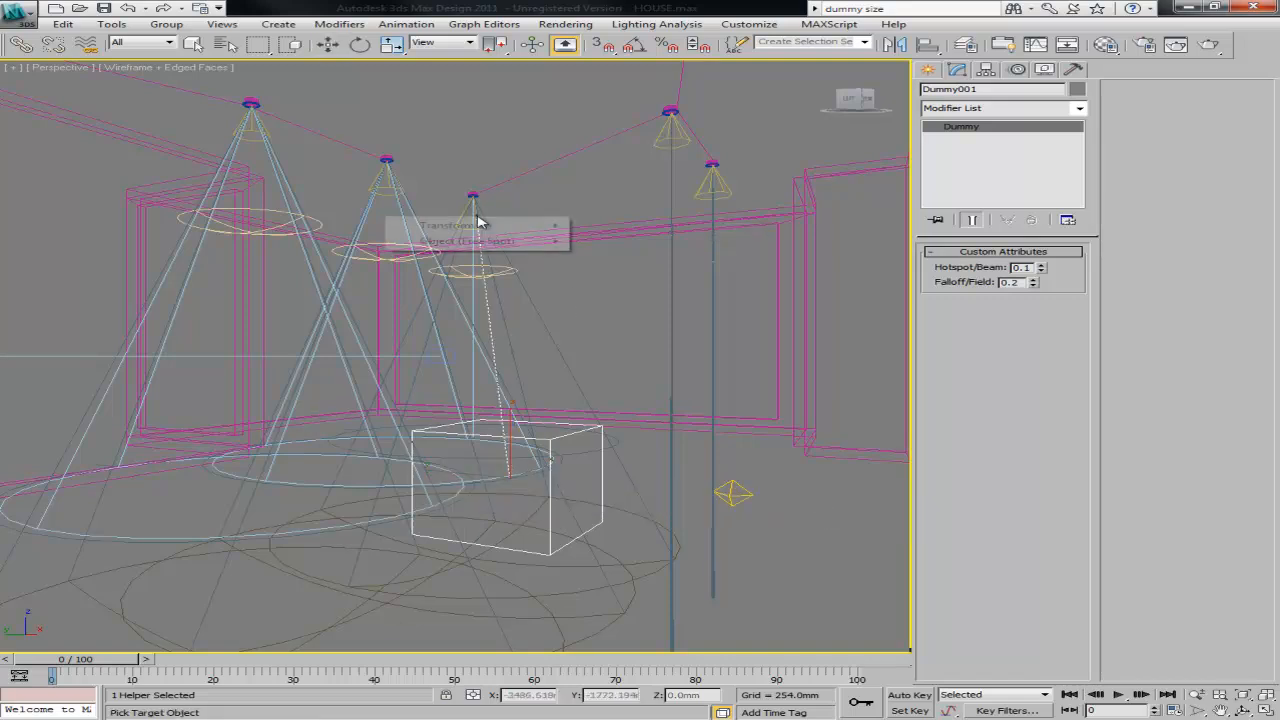
click(467, 240)
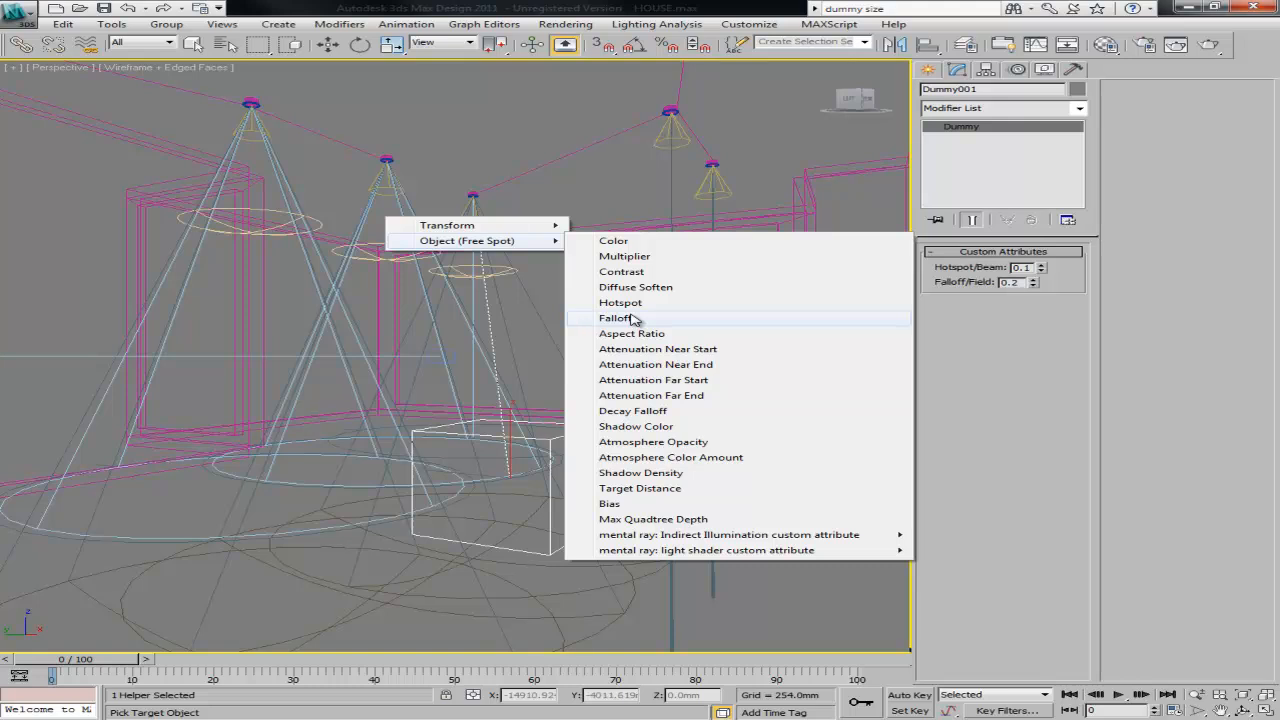
click(629, 318)
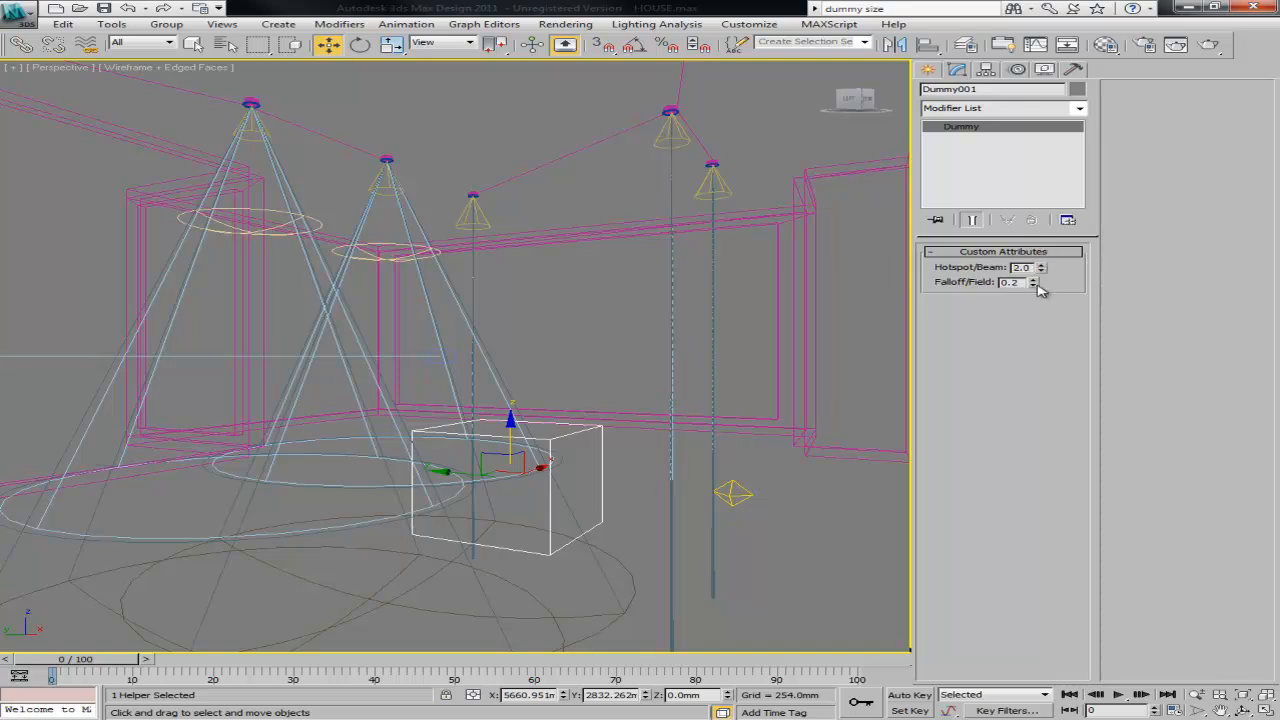
Step: Adjust Dummy001's Falloff/Field spinner to about 55.6, then select a spotlight to verify its widened cone
drag(1033, 281, 1033, 376)
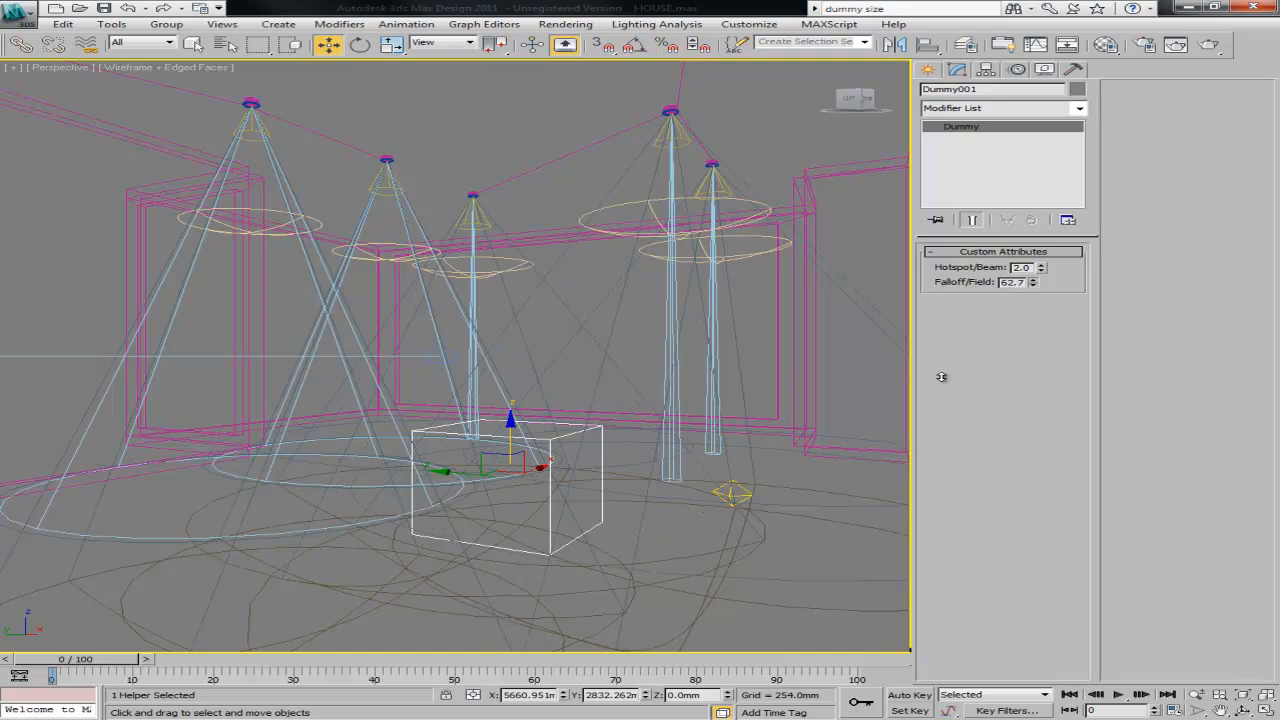
drag(1034, 282, 1034, 292)
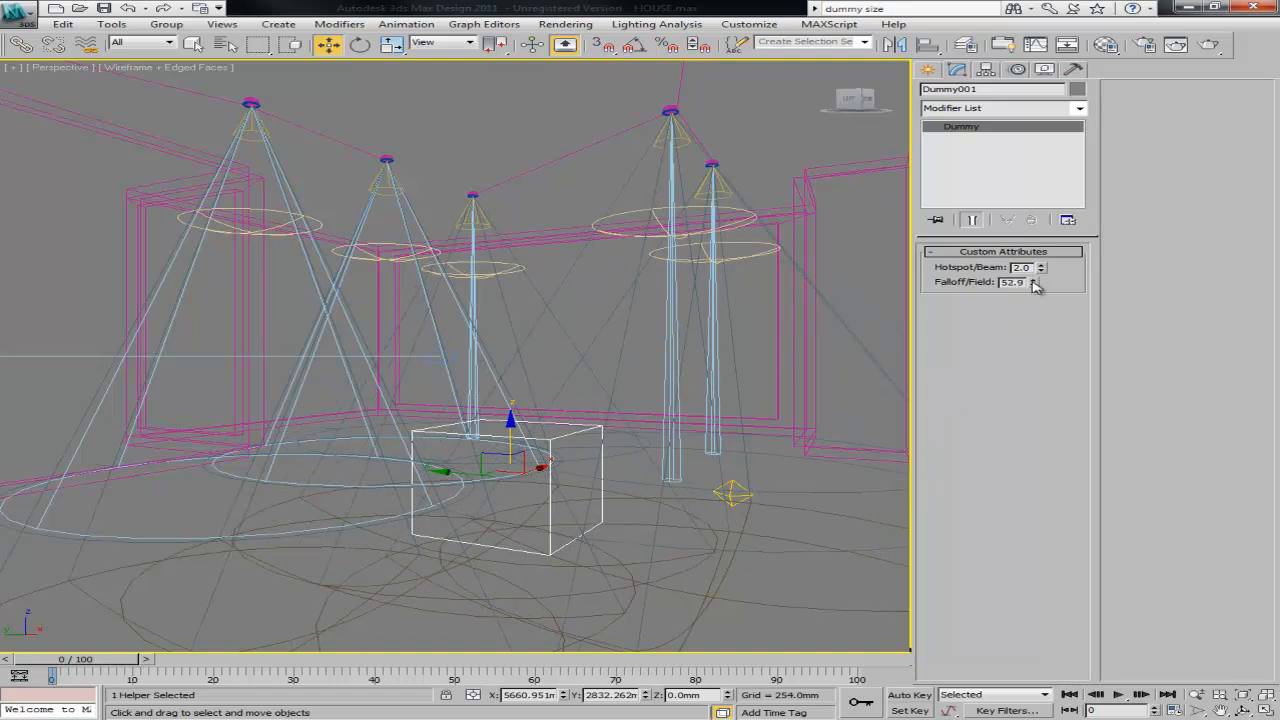
drag(1040, 267, 1040, 250)
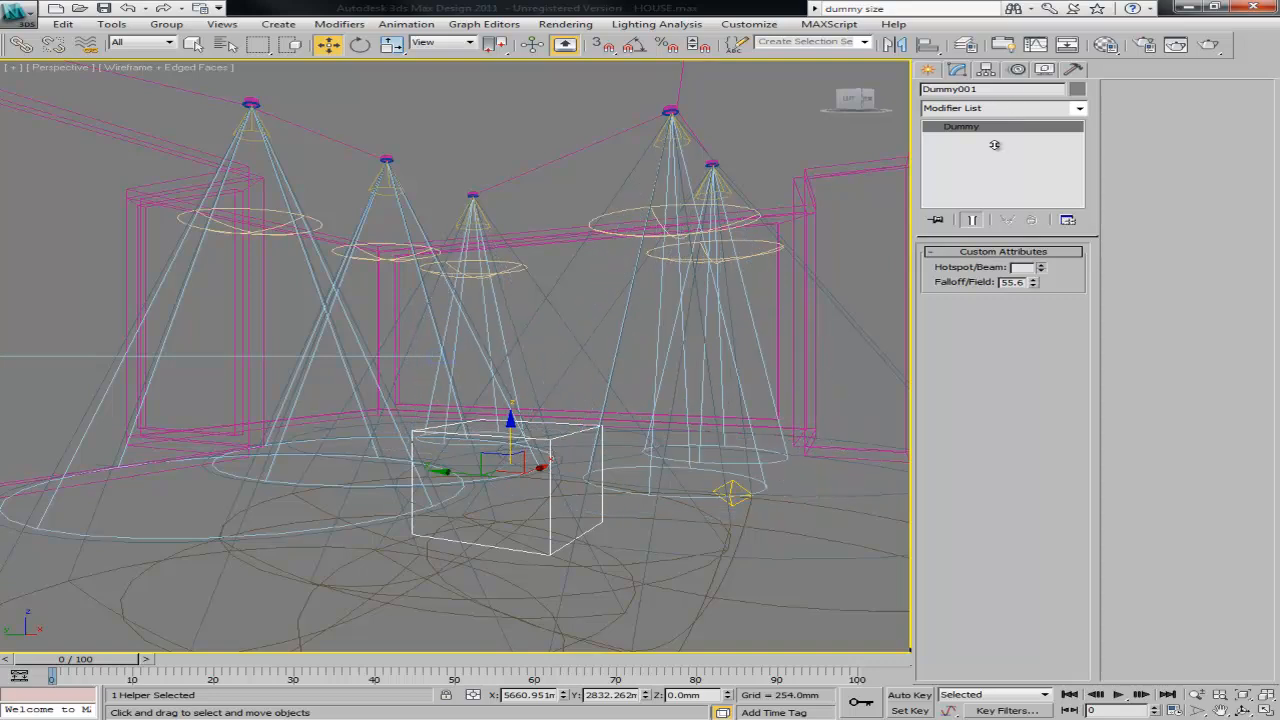
click(670, 130)
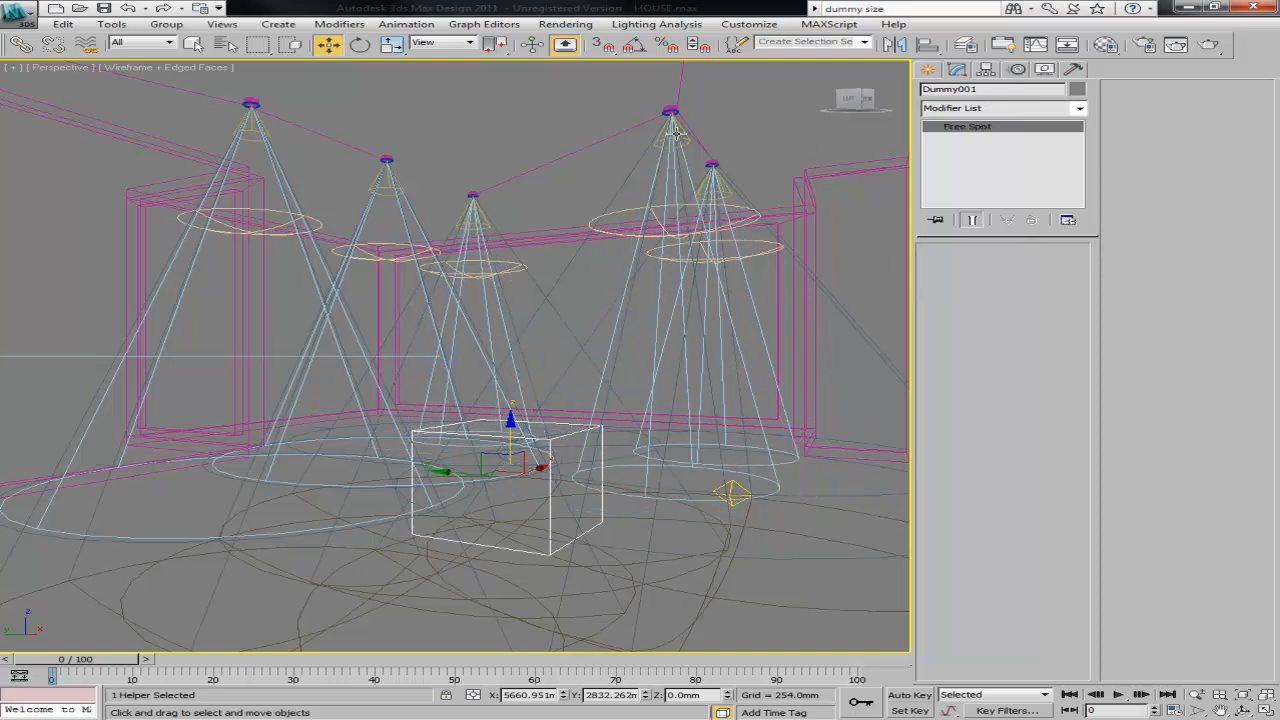